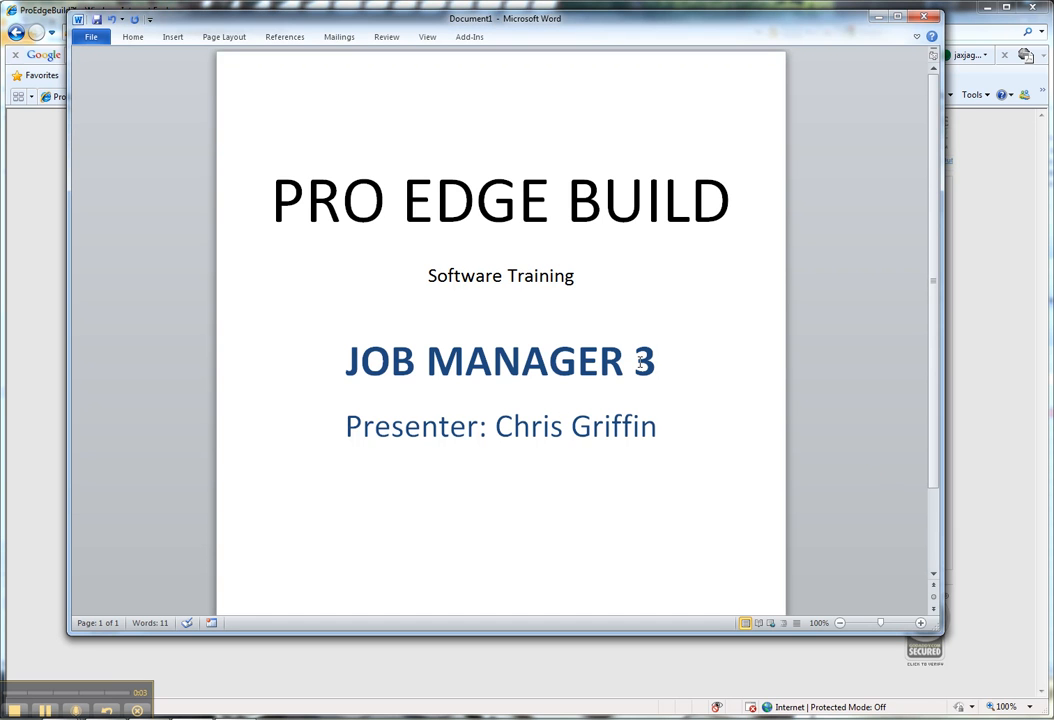
- Switch to Internet Explorer and show the dated Notes list for job 1009 Mesa - Landscape
left_click(656, 361)
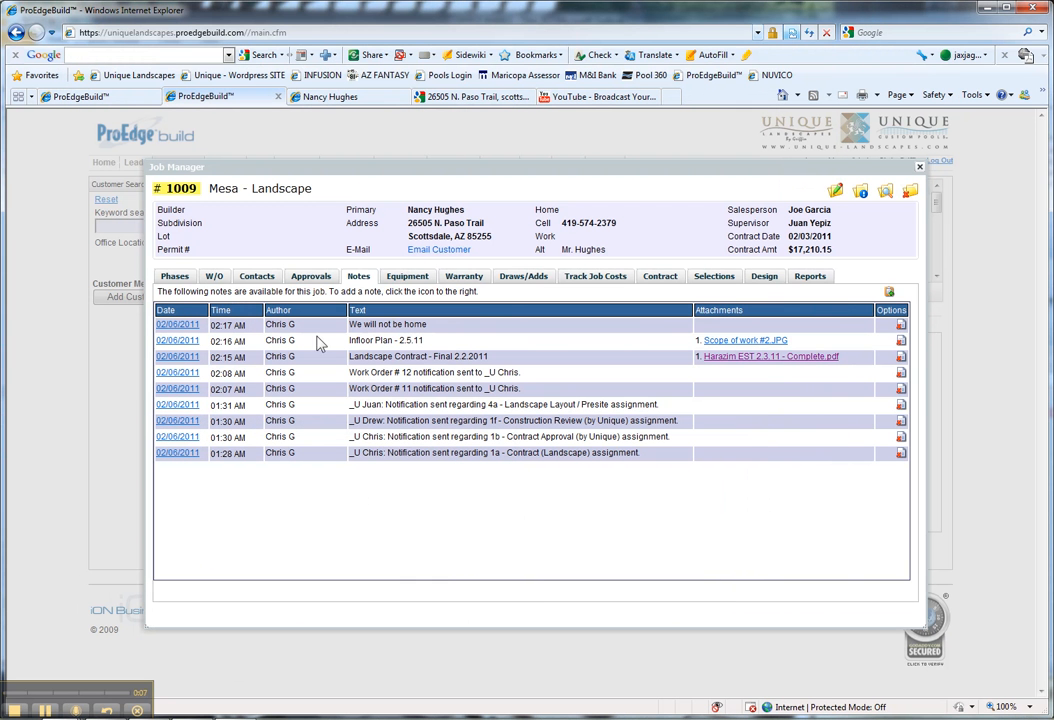
mouse_move(566, 355)
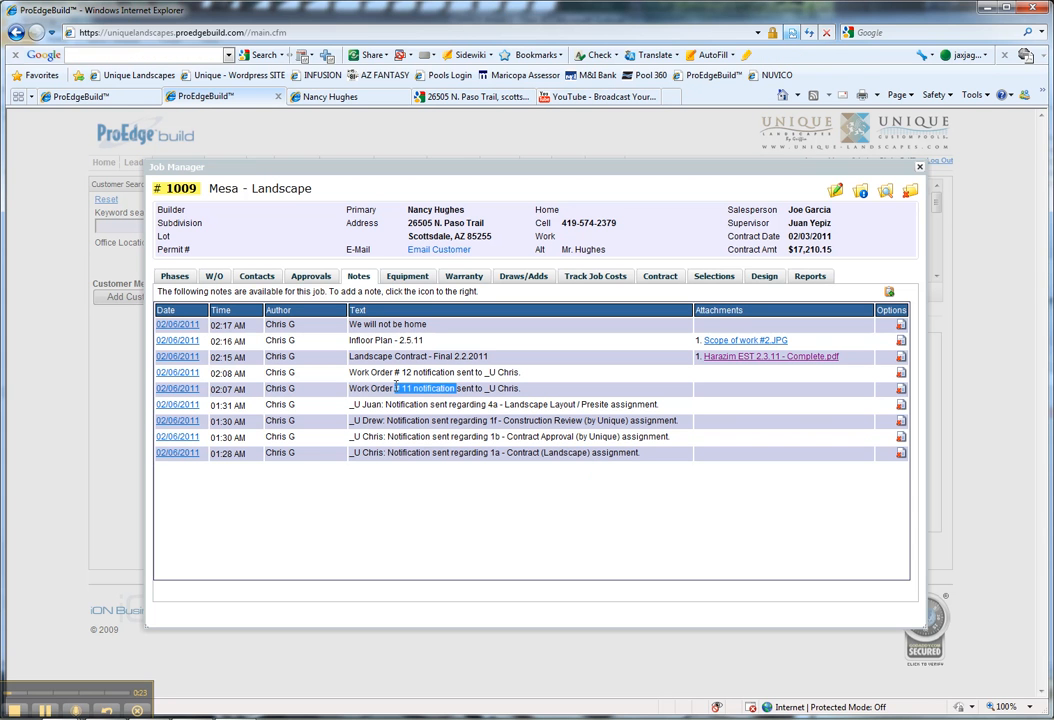
double_click(418, 356)
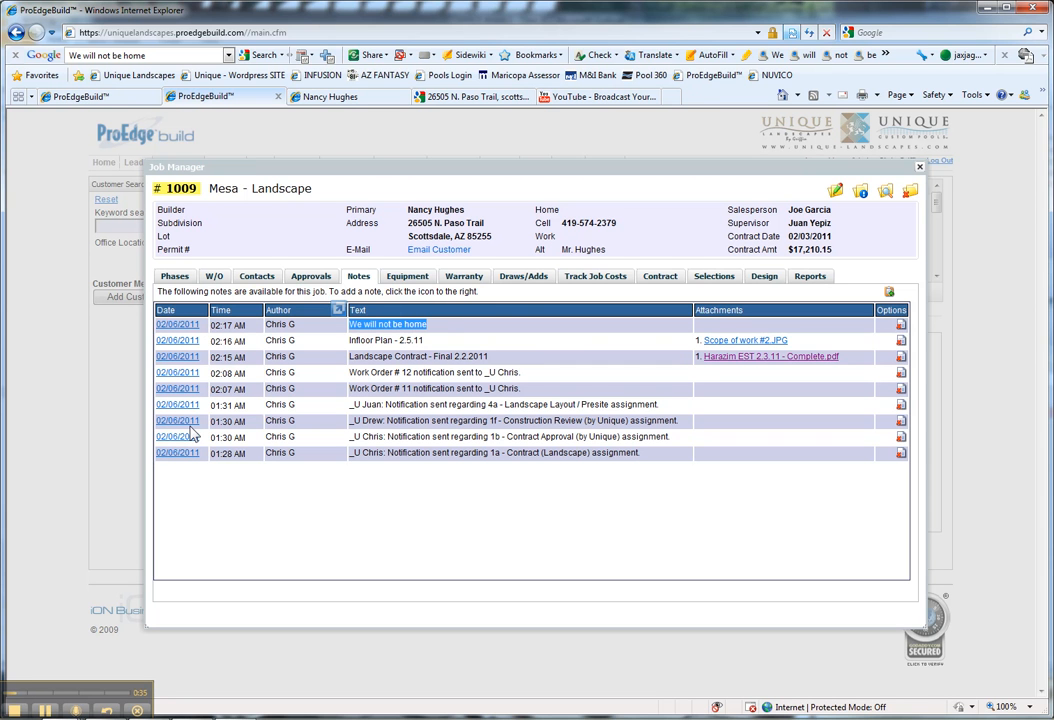
mouse_move(560, 210)
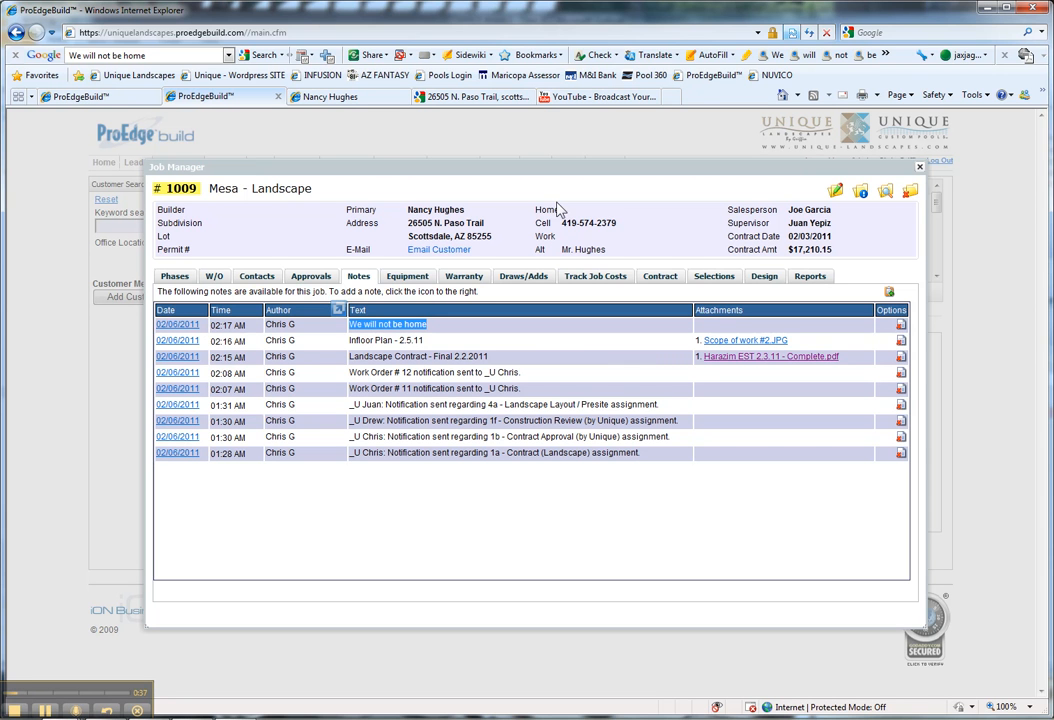
mouse_move(335, 96)
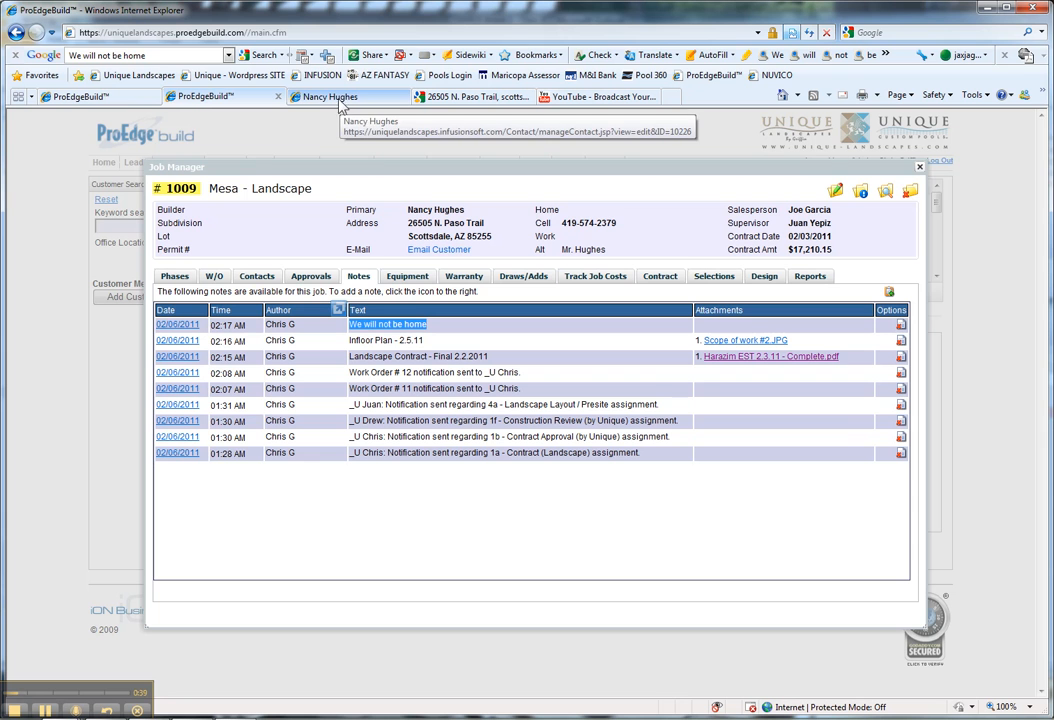
mouse_move(919, 169)
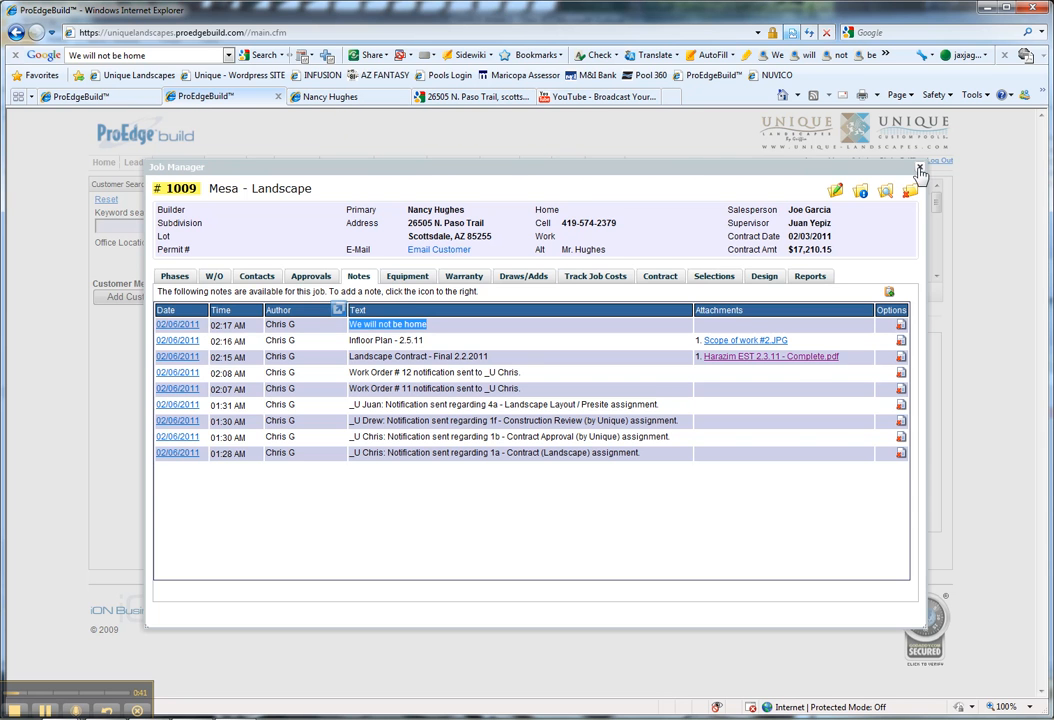
- Close the Job Manager, log out, and log in as homeowner 1009, answering the password prompt
left_click(919, 168)
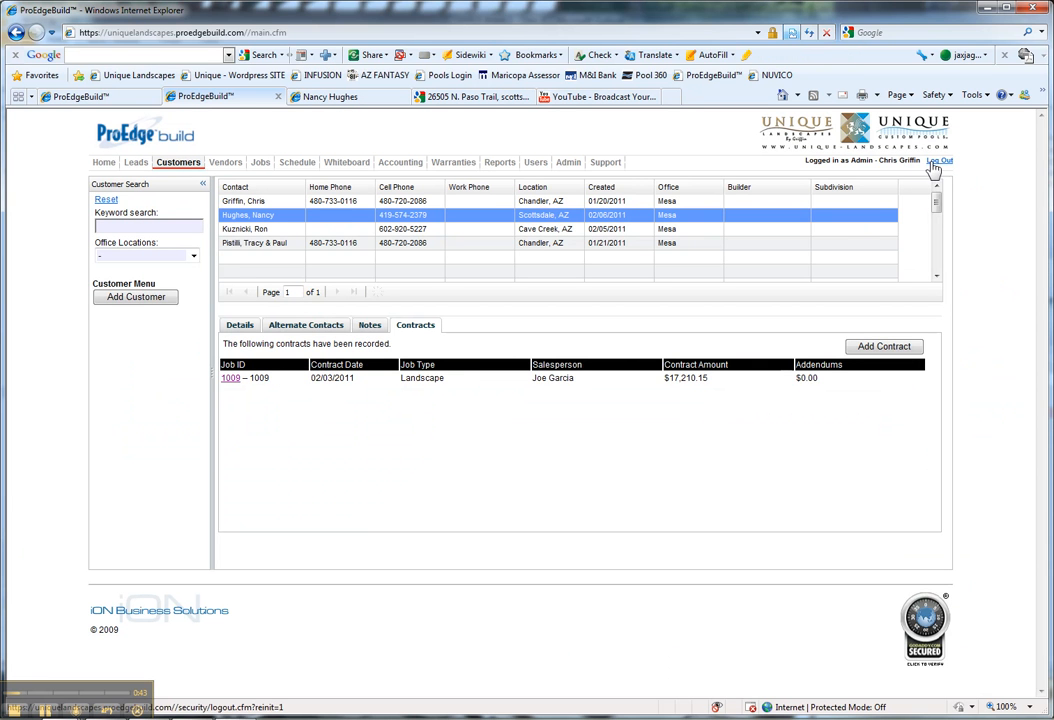
left_click(940, 160)
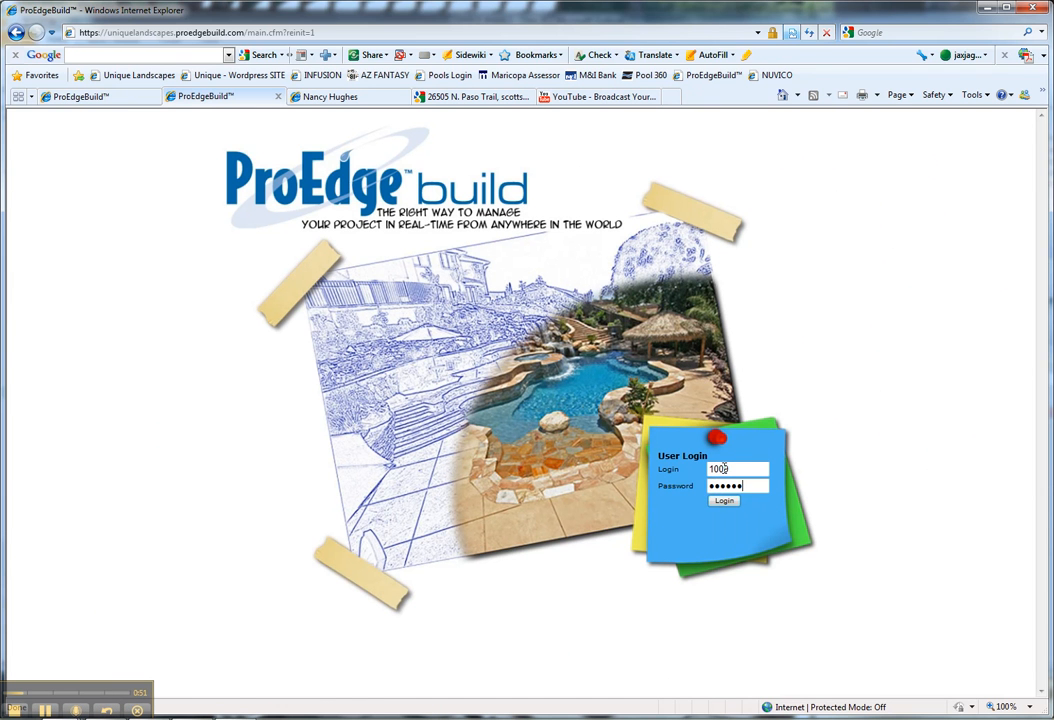
left_click(723, 500)
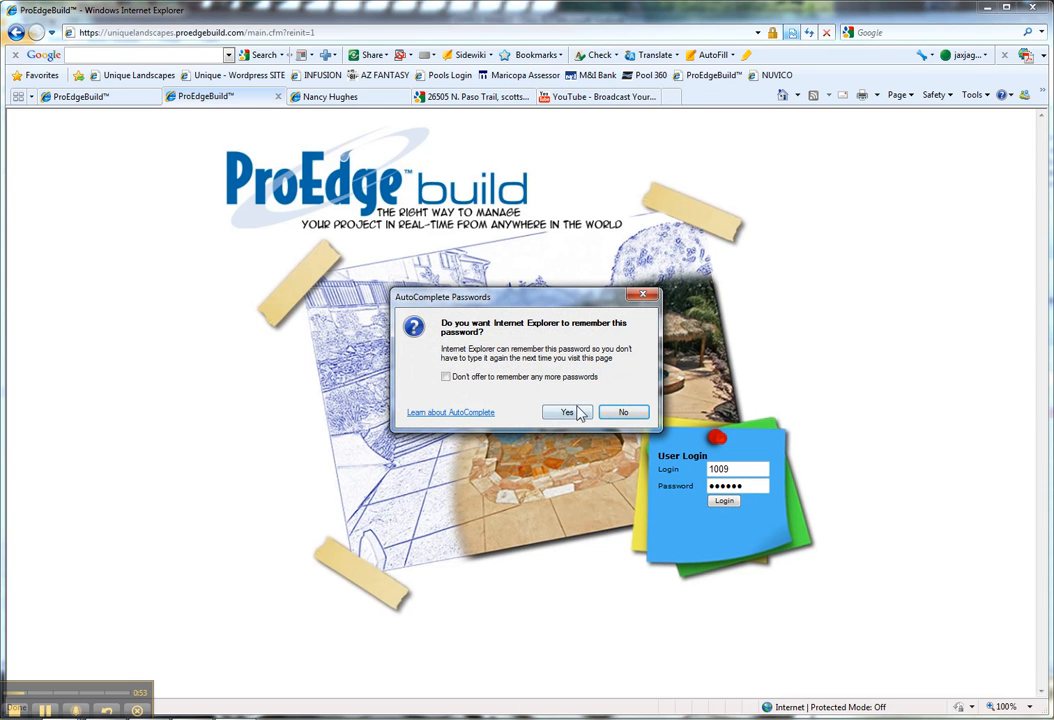
left_click(567, 411)
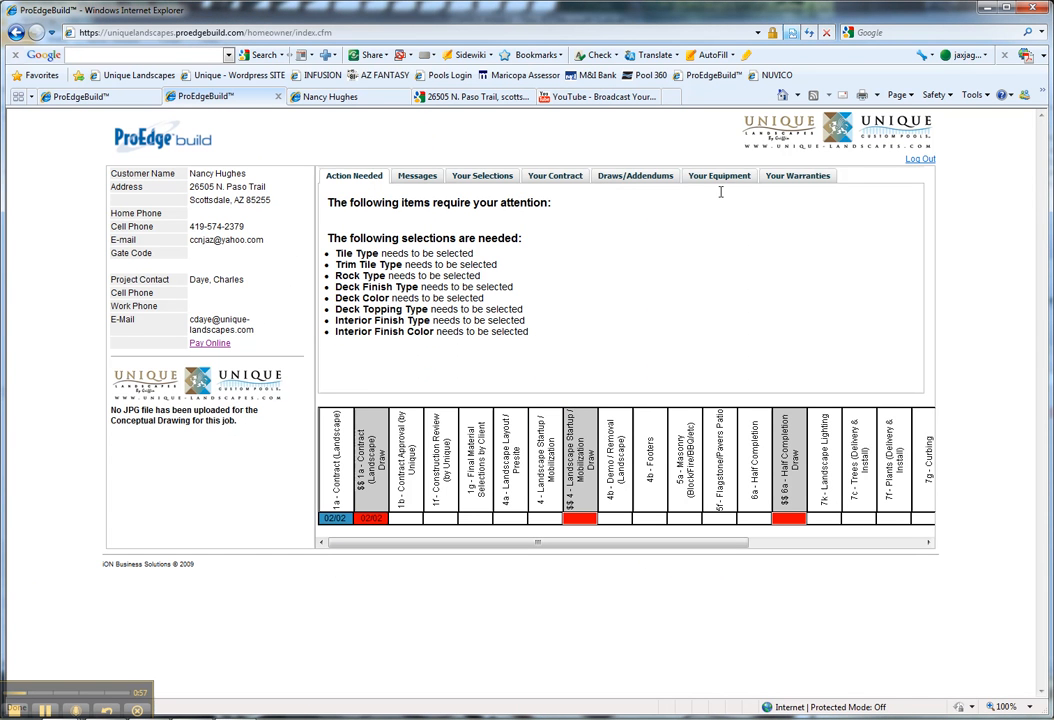
- Open the portal's Messages tab to view job 1009's shared notes
left_click(417, 175)
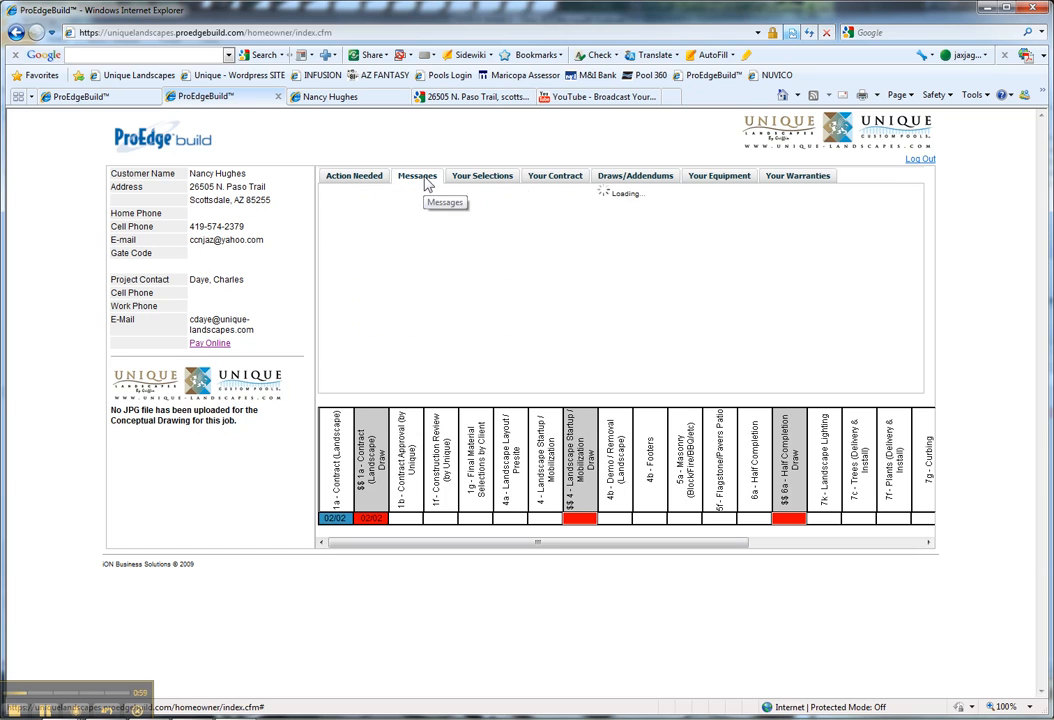
left_click(417, 176)
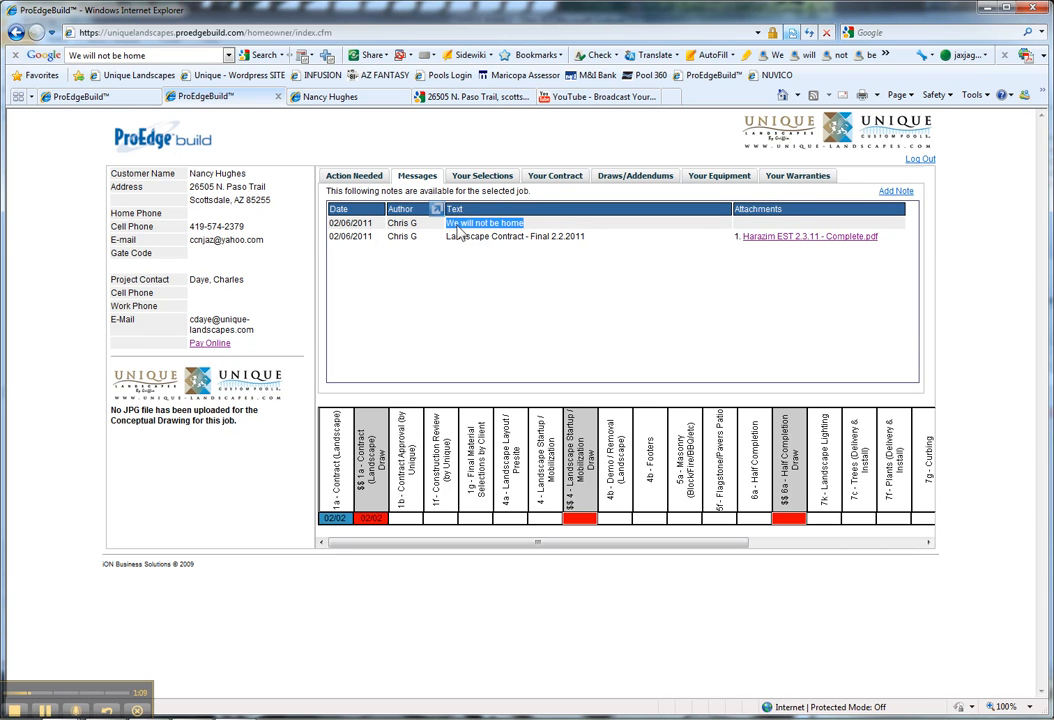
mouse_move(509, 244)
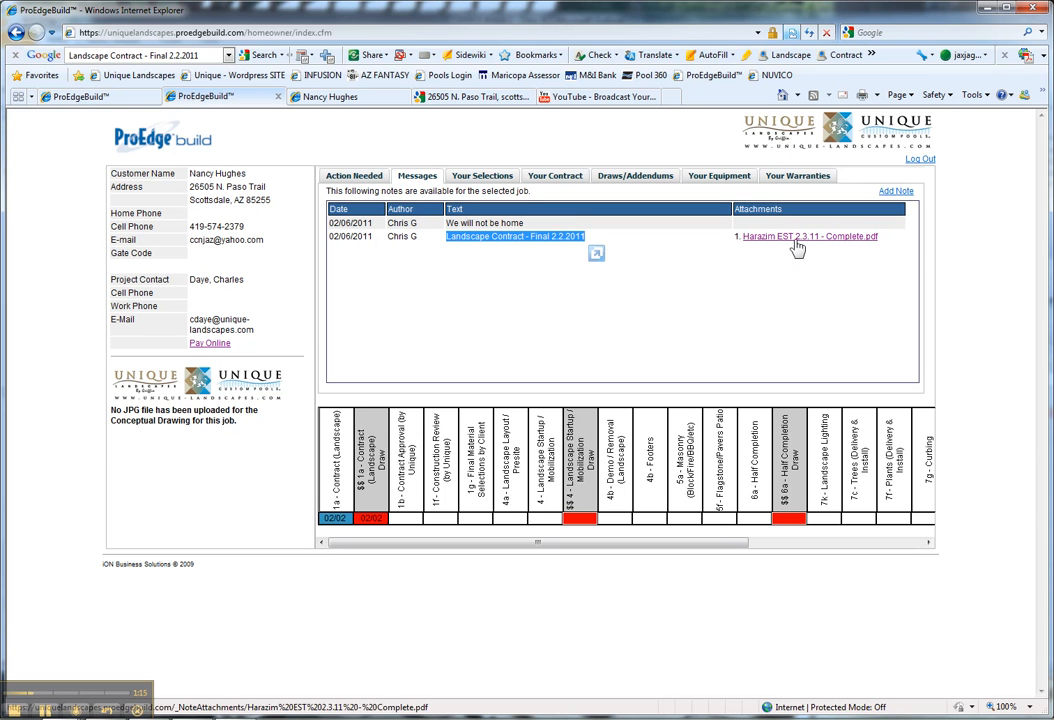
mouse_move(780, 251)
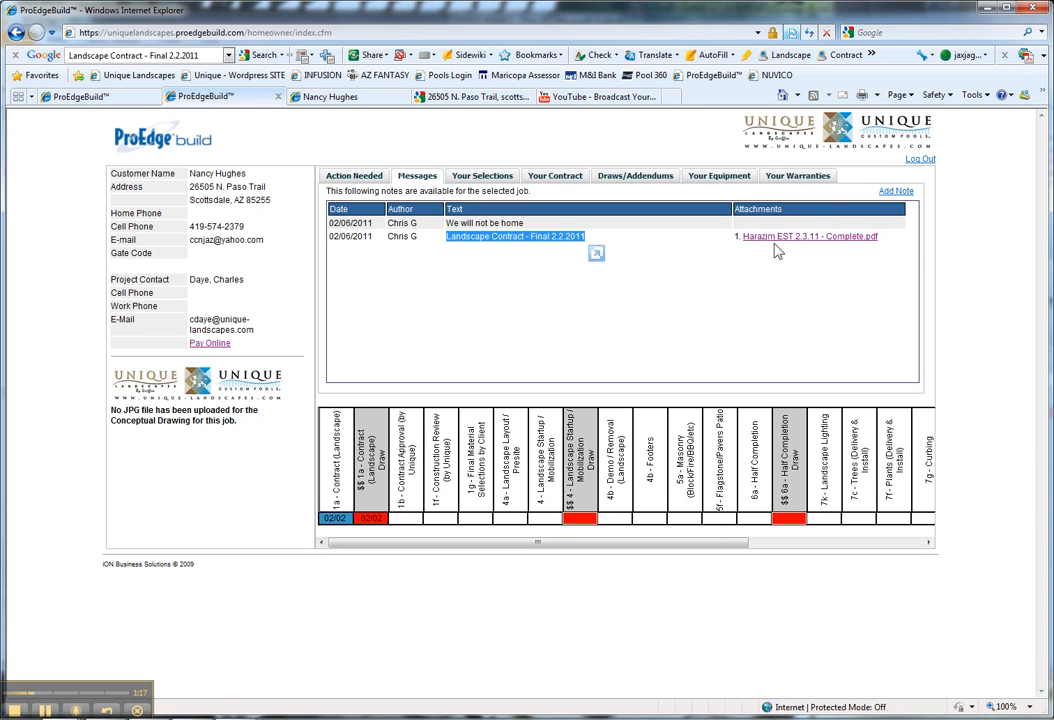
mouse_move(789, 236)
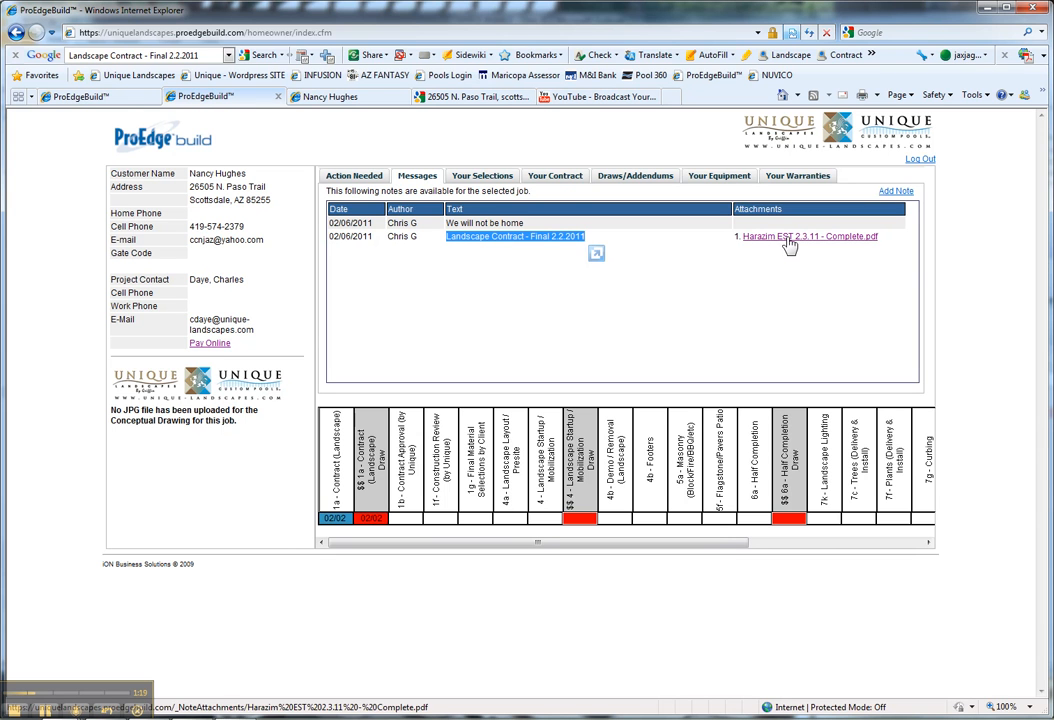
mouse_move(295, 160)
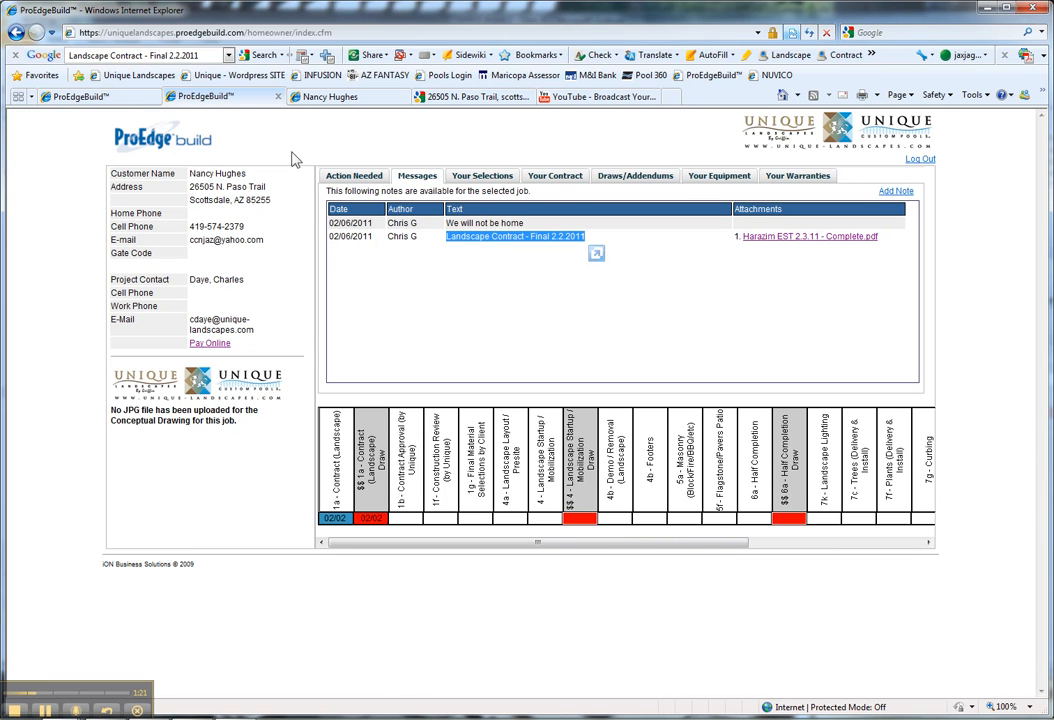
mouse_move(338, 261)
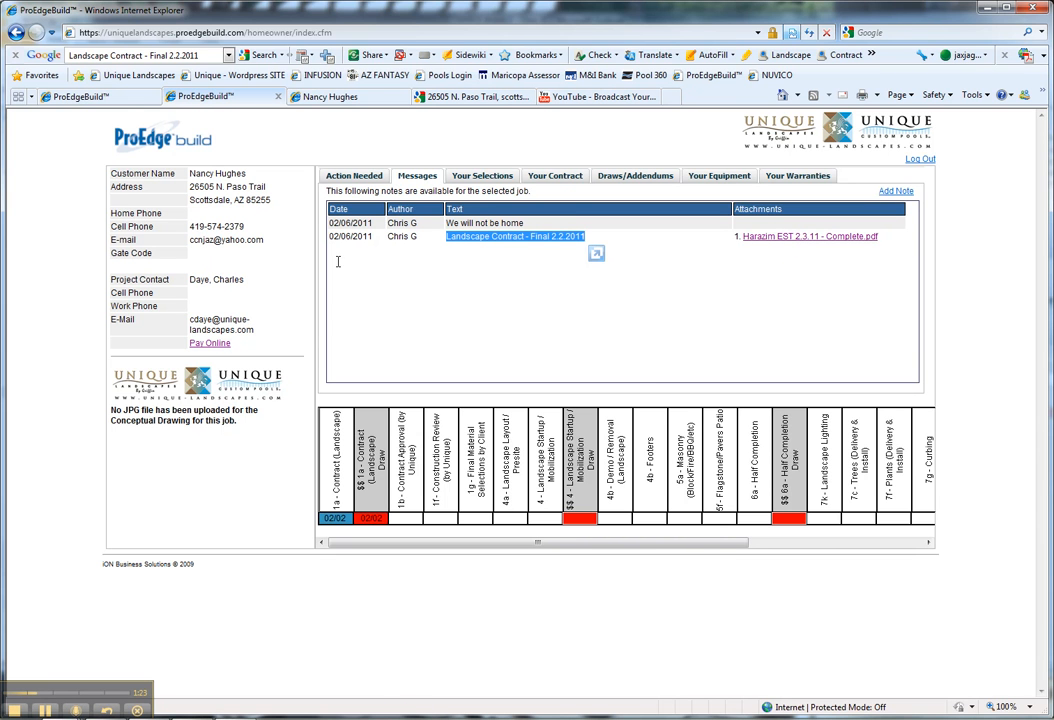
mouse_move(356, 186)
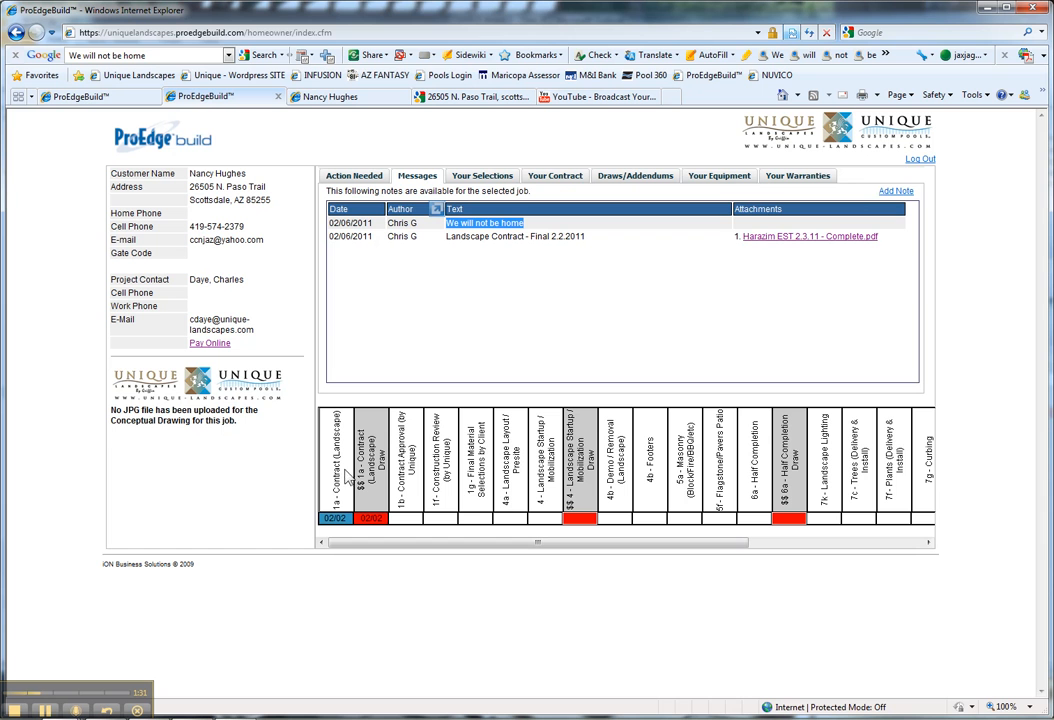
mouse_move(925, 455)
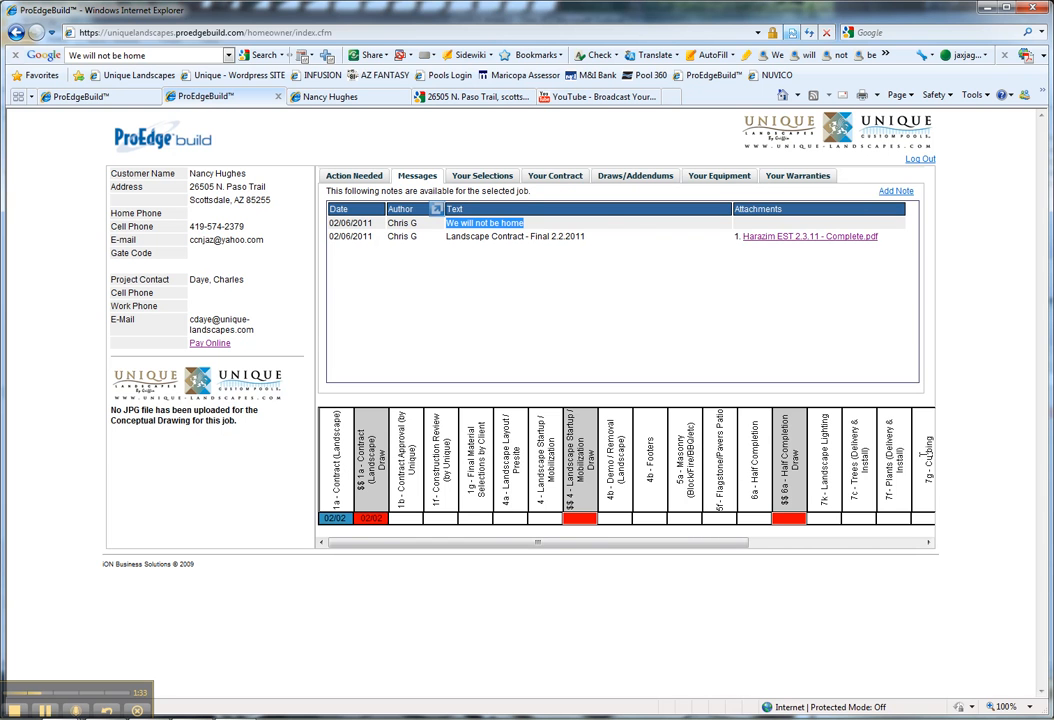
mouse_move(895, 191)
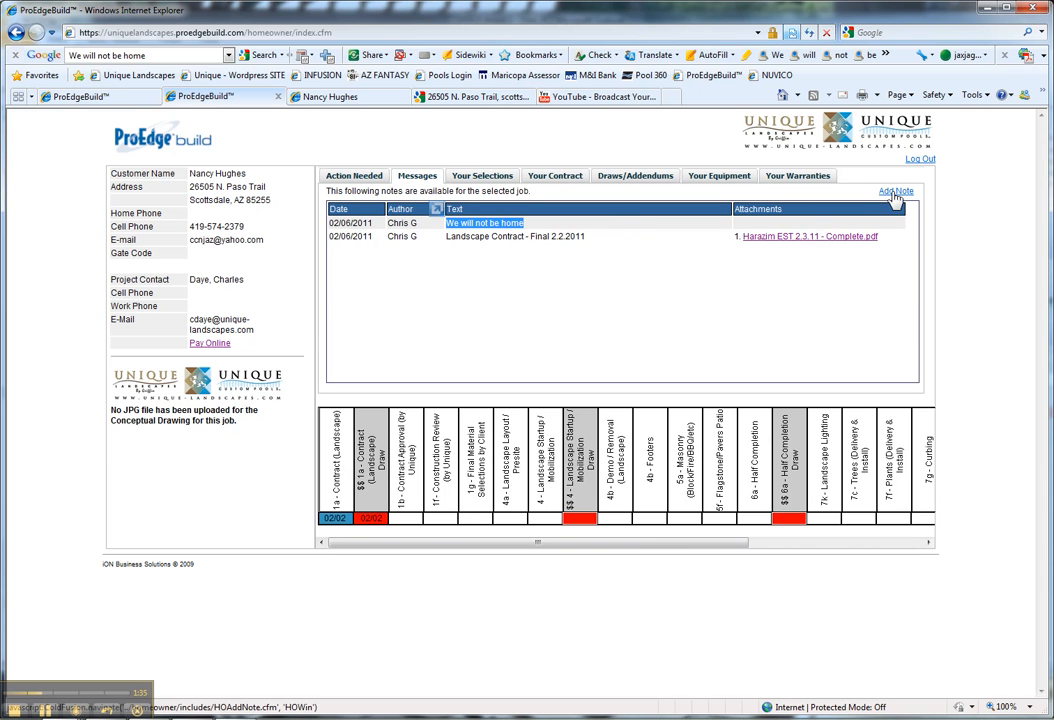
- Add and submit a homeowner note asking for PEACH flagstone, as talked over with Joe
left_click(895, 191)
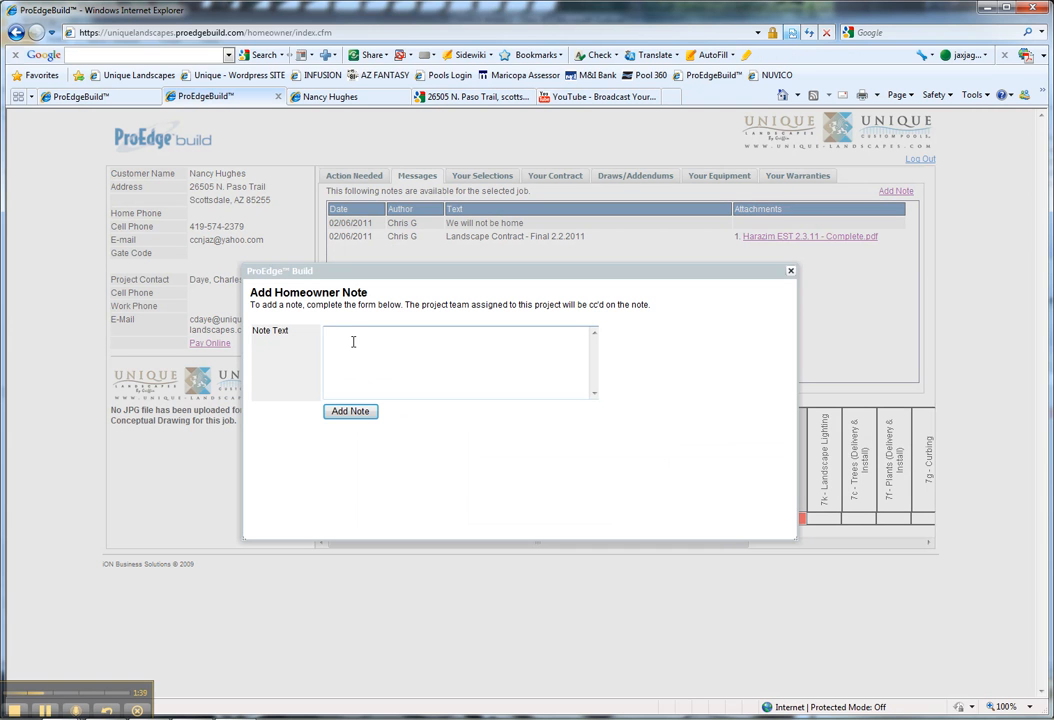
type("Please make sure")
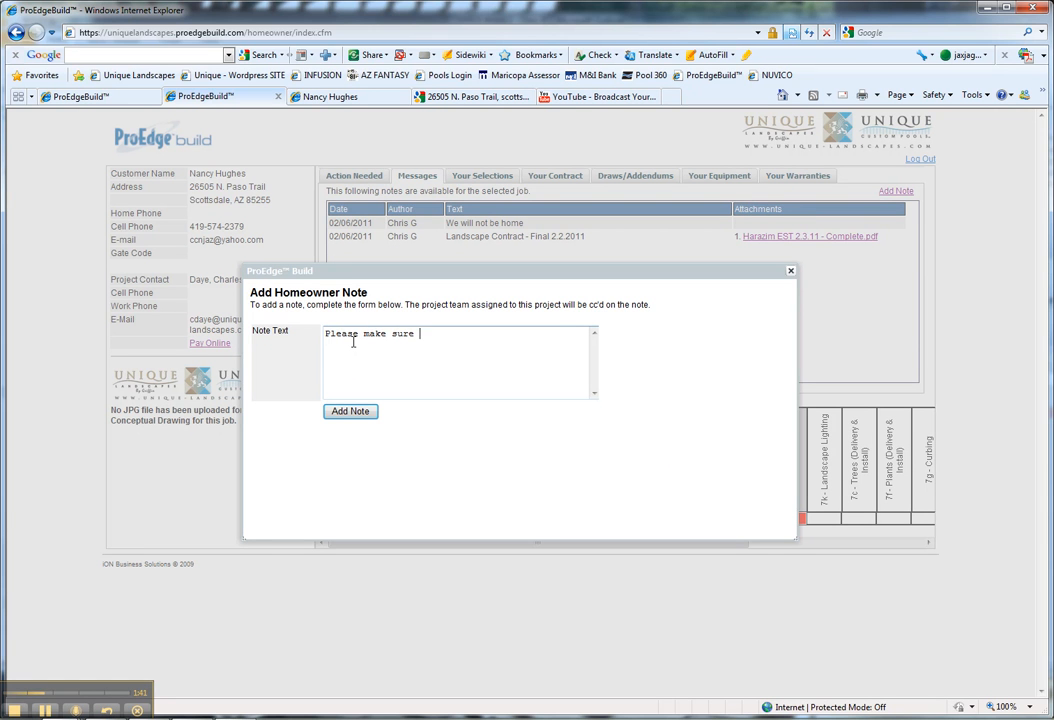
type("you get the flagstone in the")
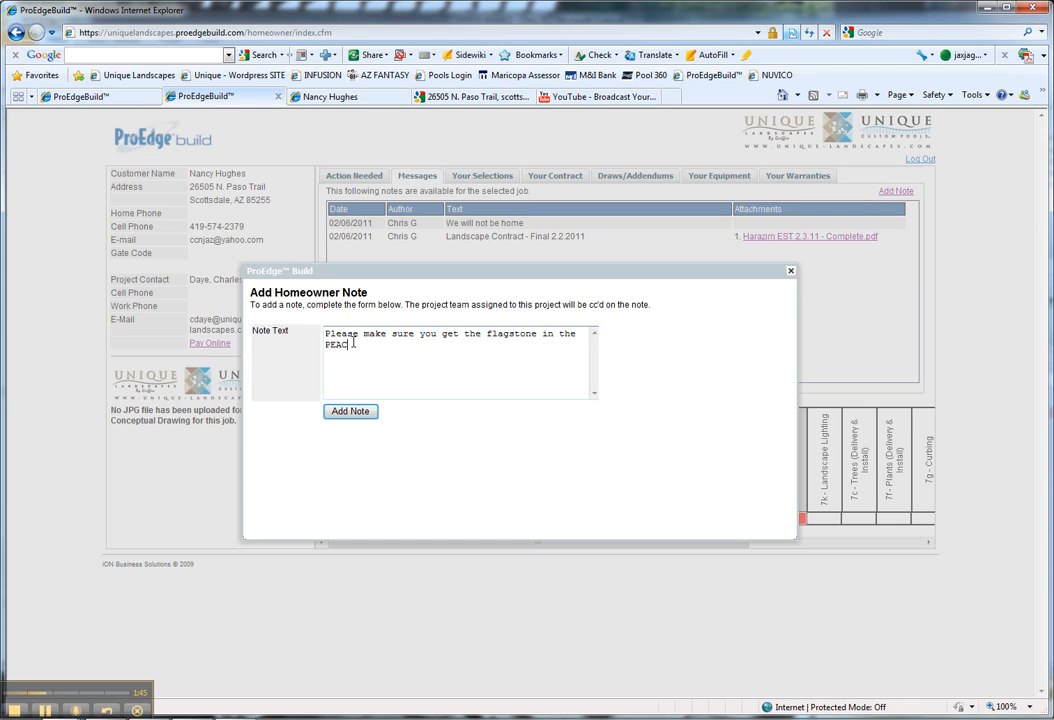
type("color - i")
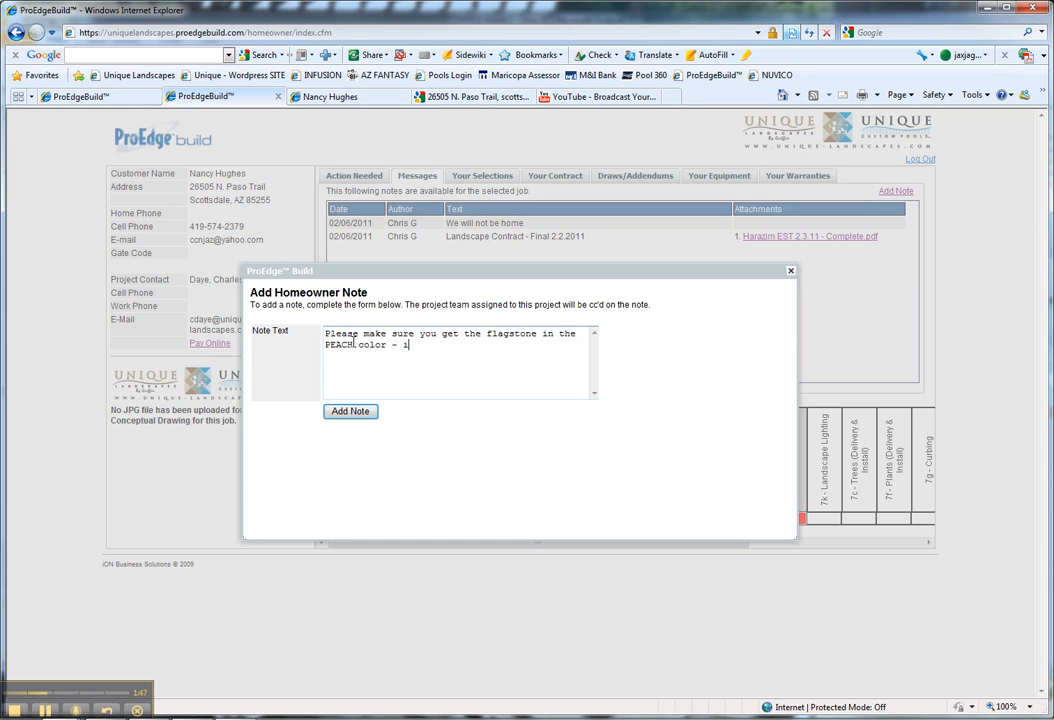
type("talked i")
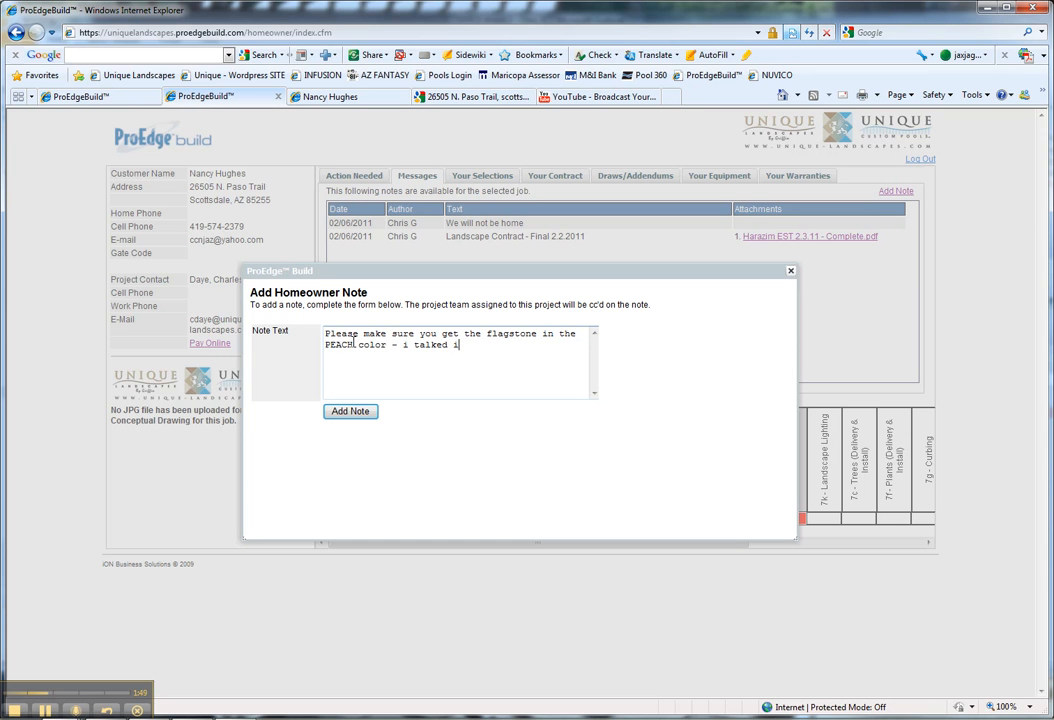
type("with Joe")
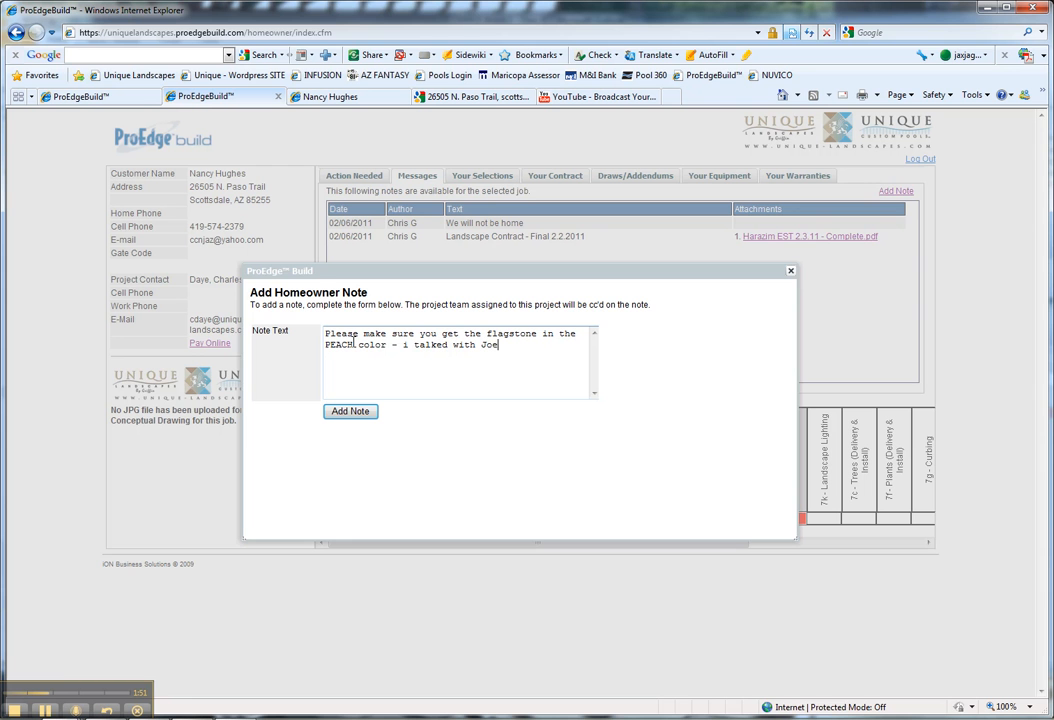
type("on this!")
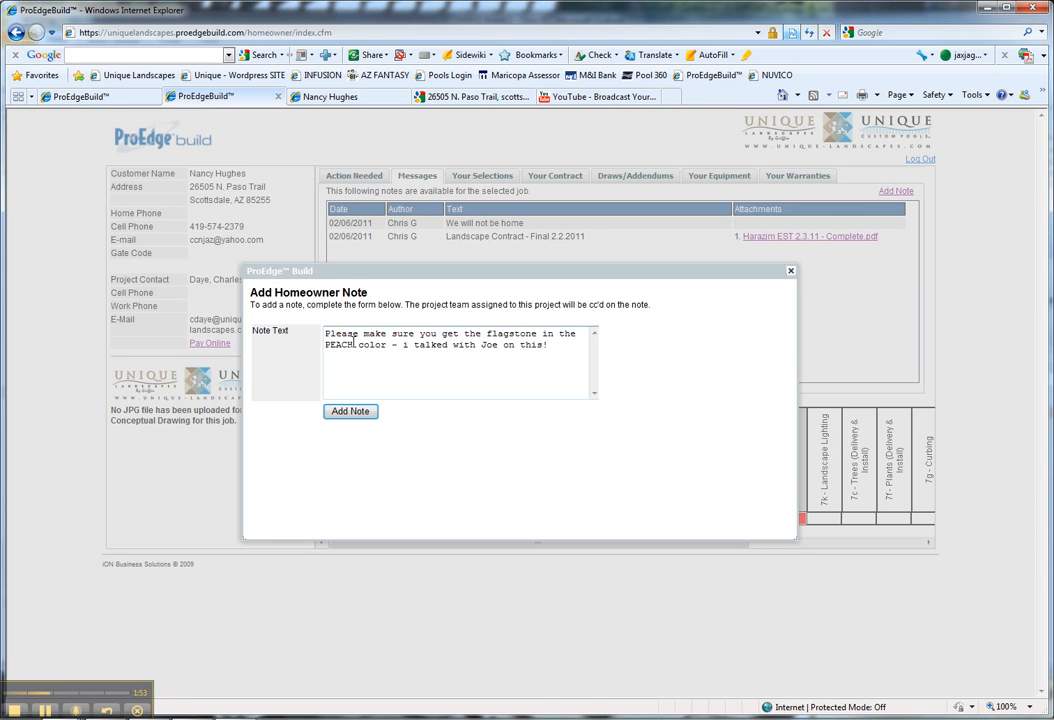
left_click(350, 411)
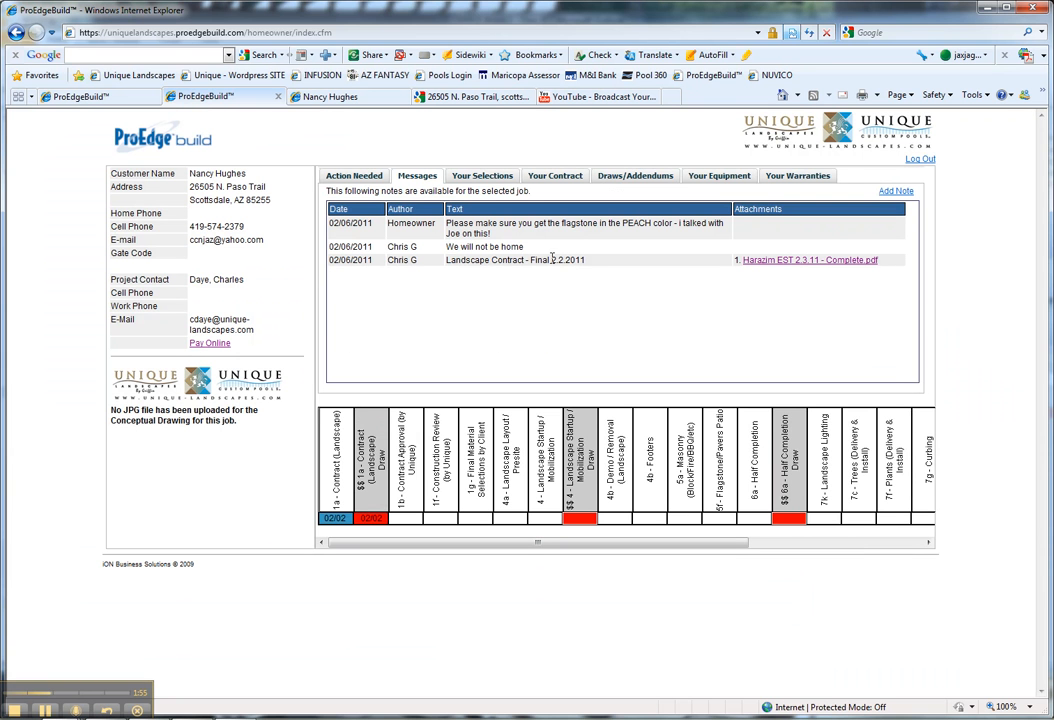
mouse_move(919, 160)
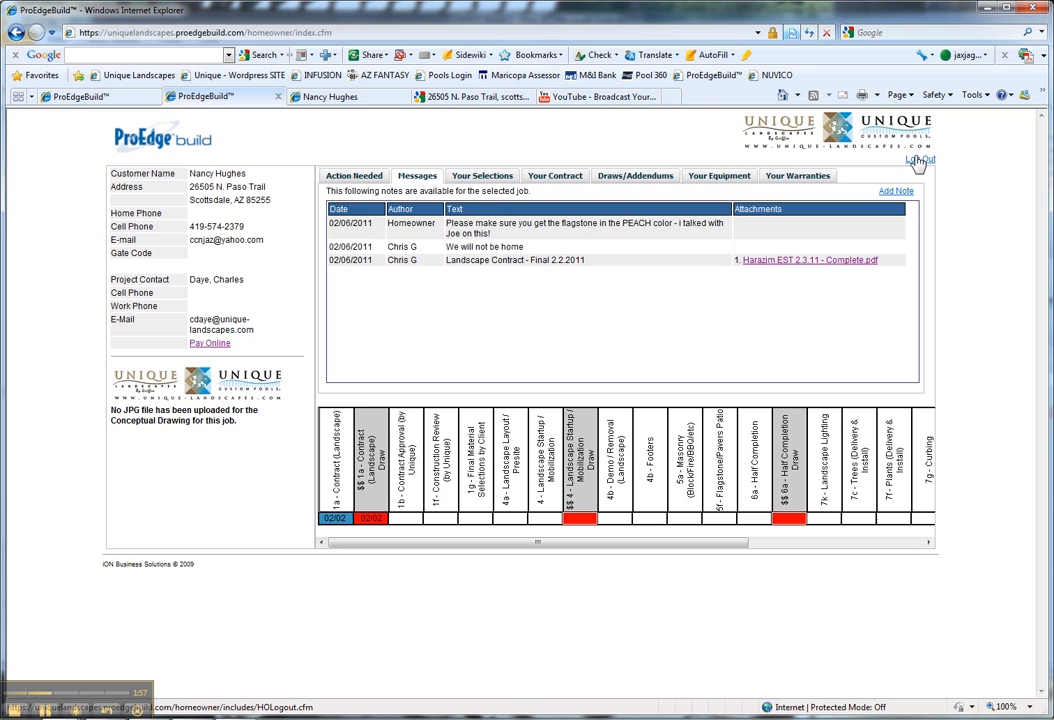
- Log out of the homeowner portal and open job 1009 from the admin Jobs area
left_click(918, 160)
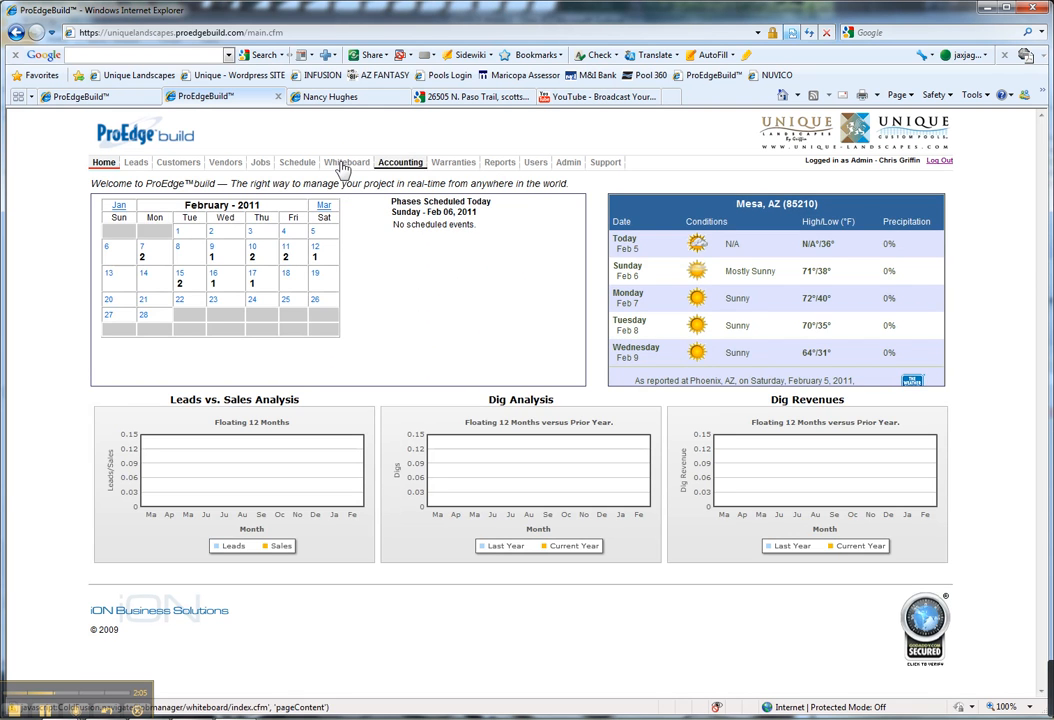
left_click(260, 161)
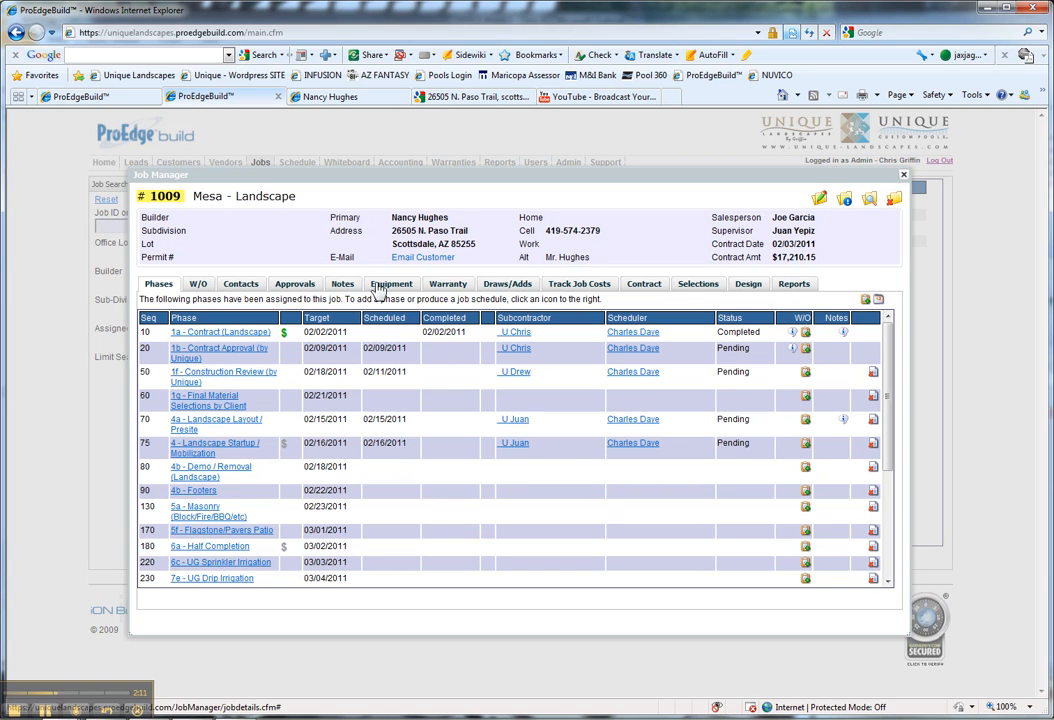
- Show job 1009's Notes and open the homeowner's PEACH flagstone note in the note form
left_click(343, 283)
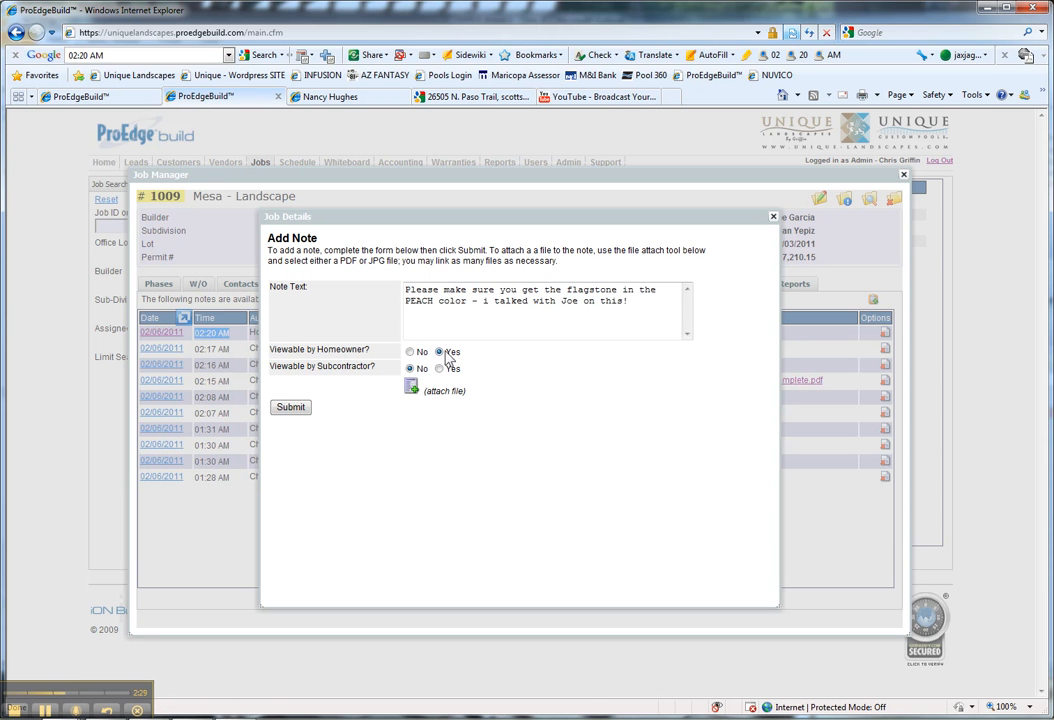
- Make the note viewable by homeowner and subcontractors, and browse Jobsite Pics for a photo
left_click(410, 352)
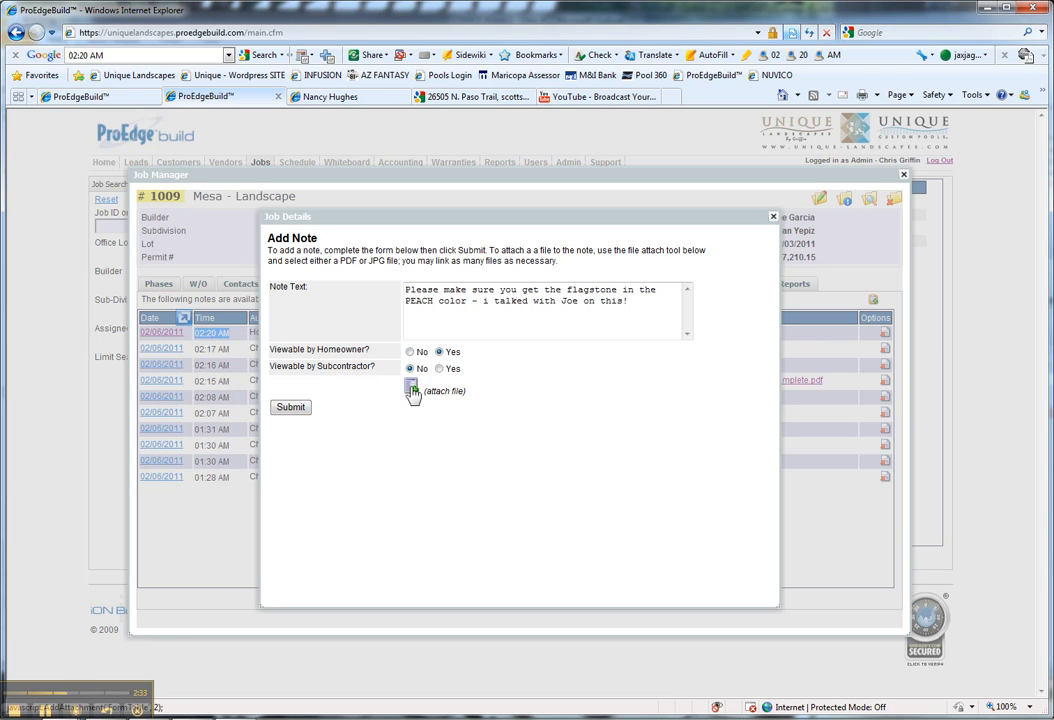
left_click(438, 368)
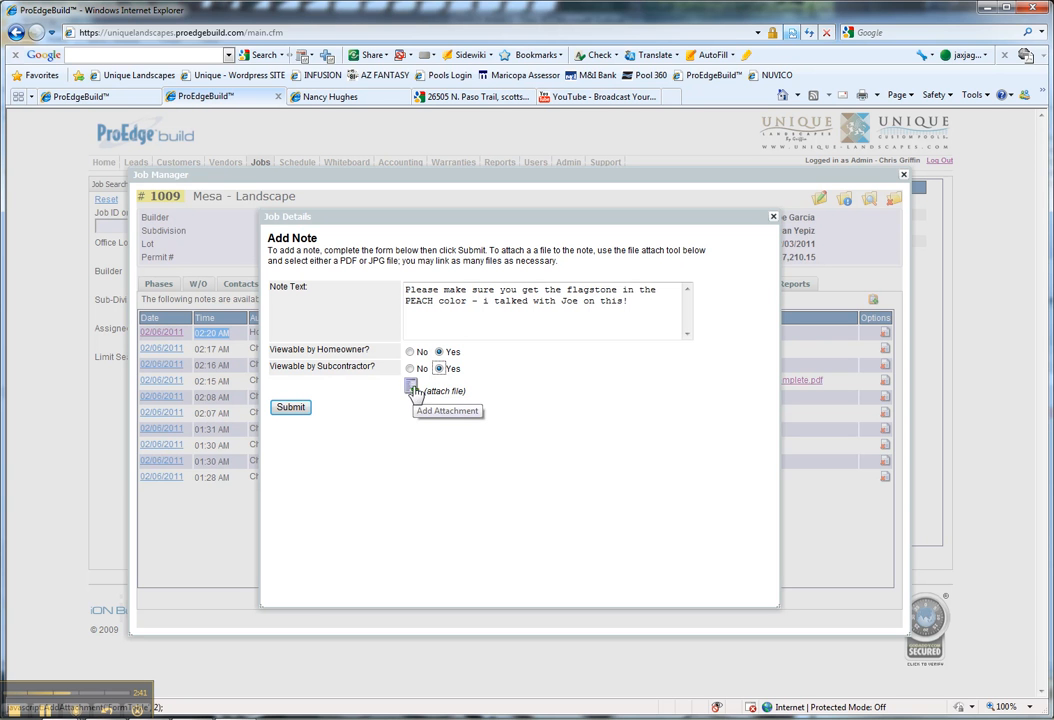
left_click(410, 388)
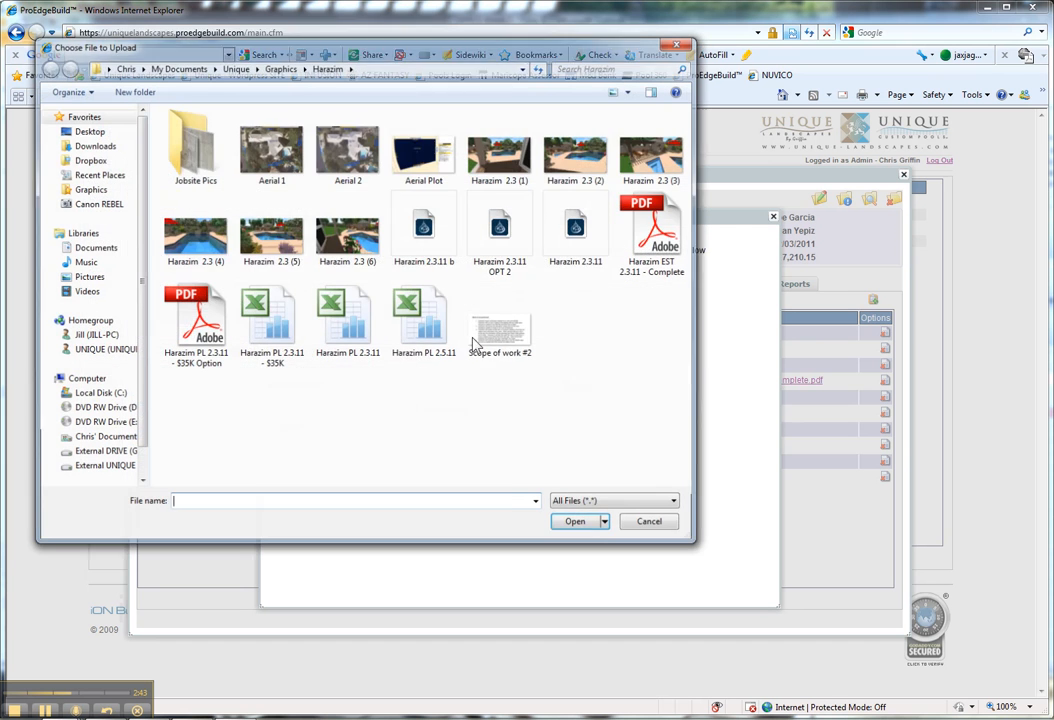
double_click(195, 145)
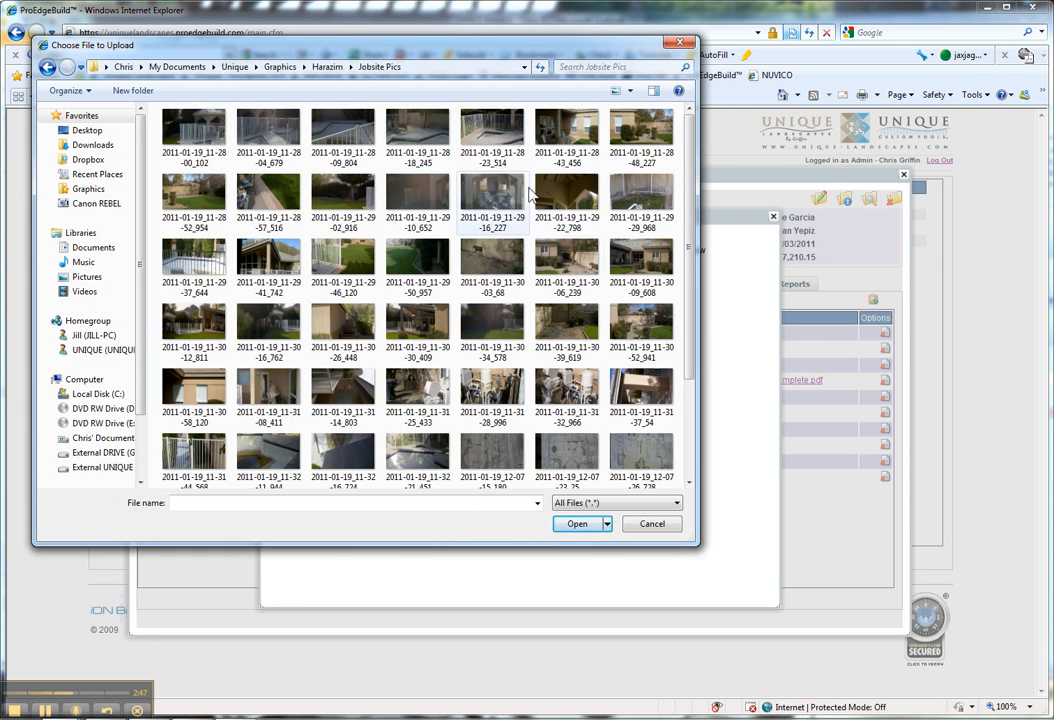
mouse_move(490, 178)
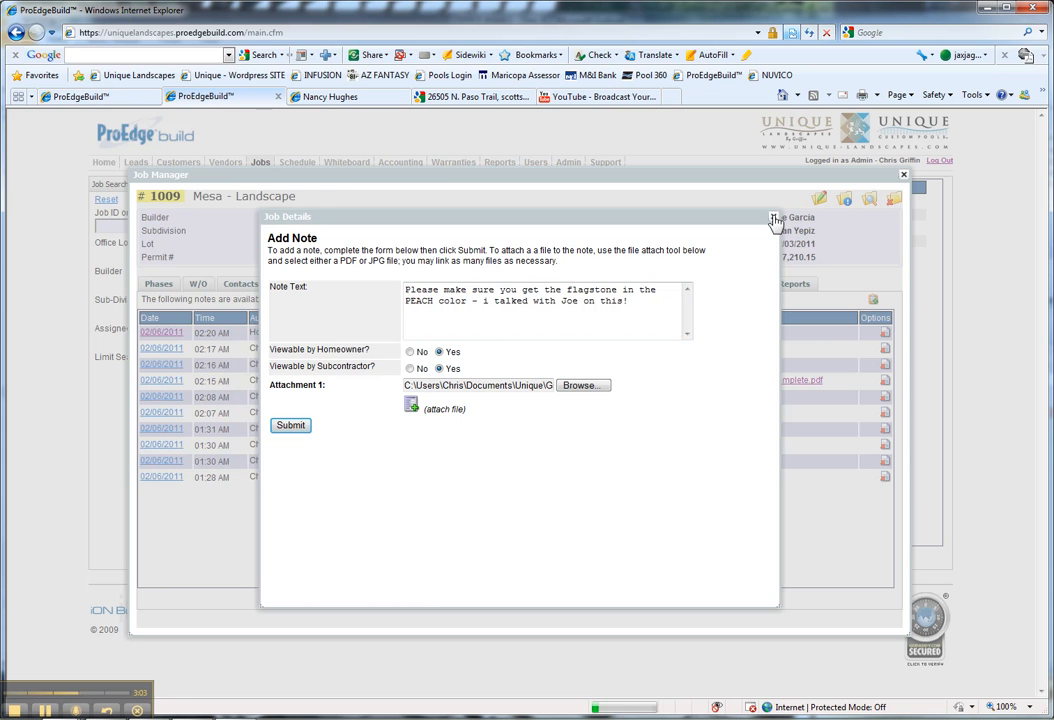
- Submit the flagstone note with its jobsite photo and check the attachment link
left_click(290, 425)
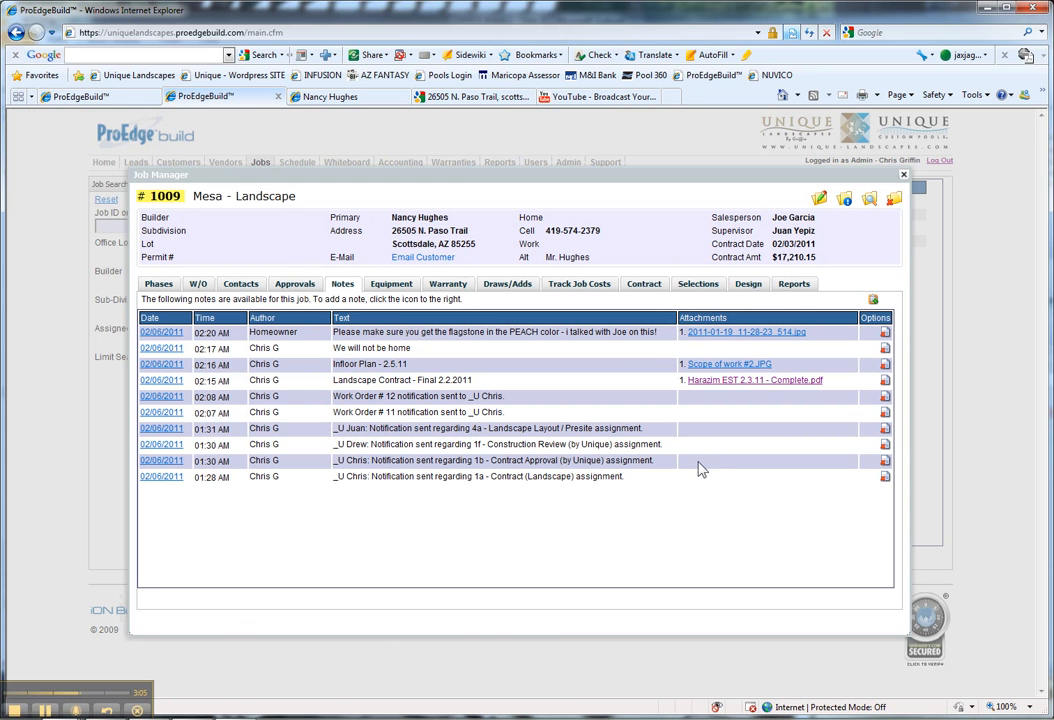
mouse_move(748, 332)
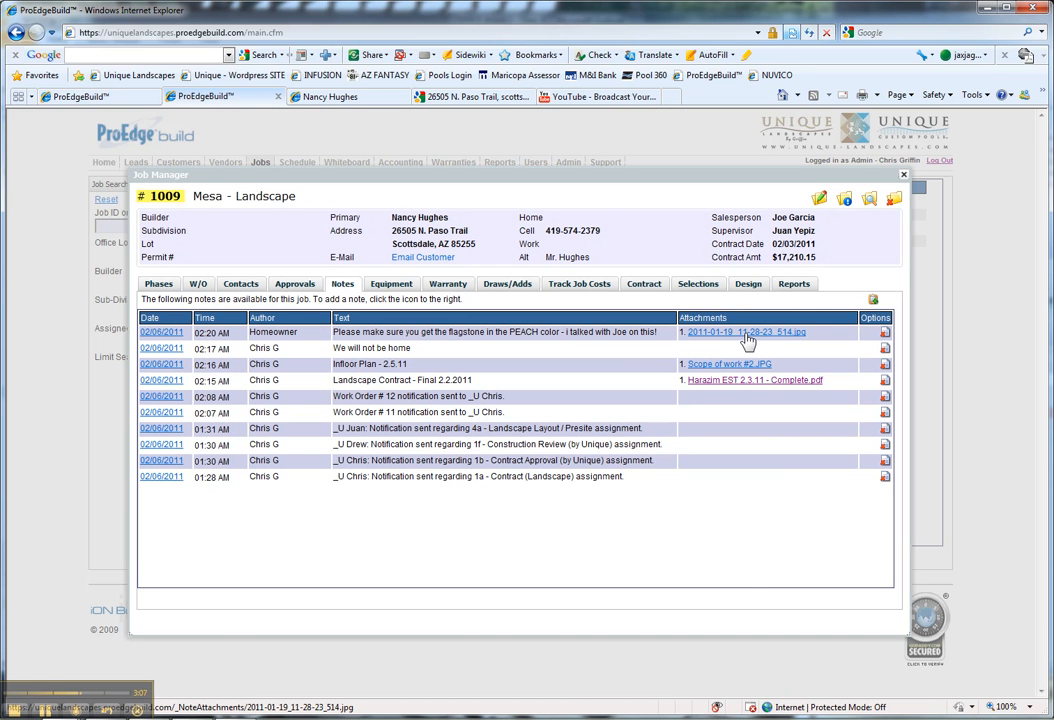
left_click(736, 331)
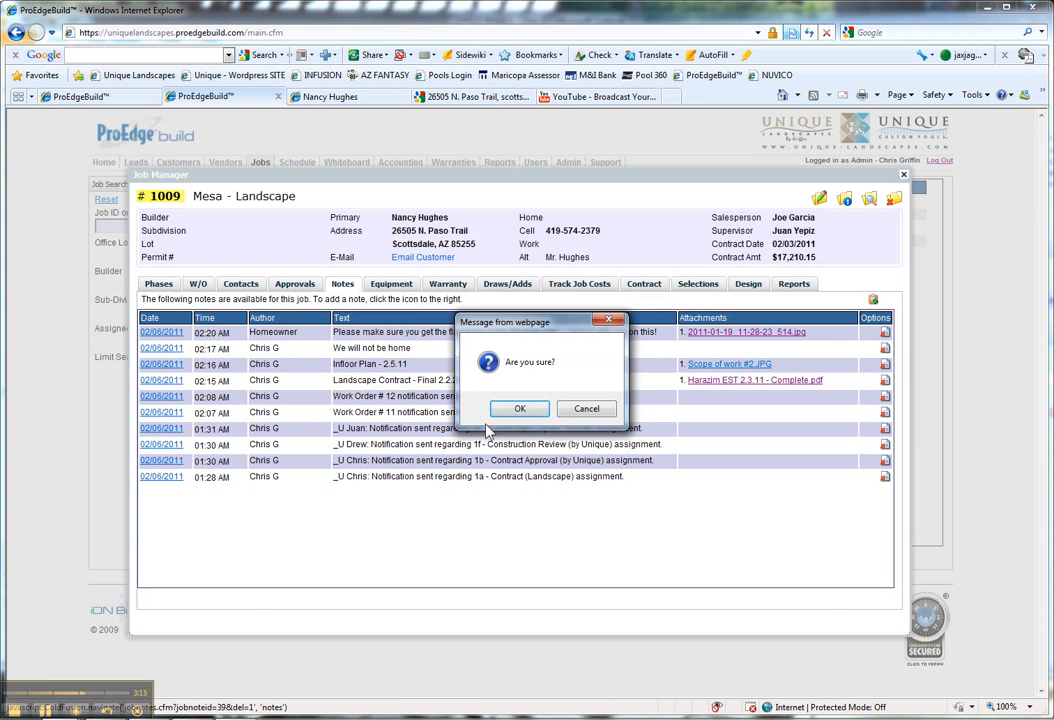
- Confirm deletion of the flagstone, contract and plan notes, leaving six work-order and notification entries
left_click(519, 408)
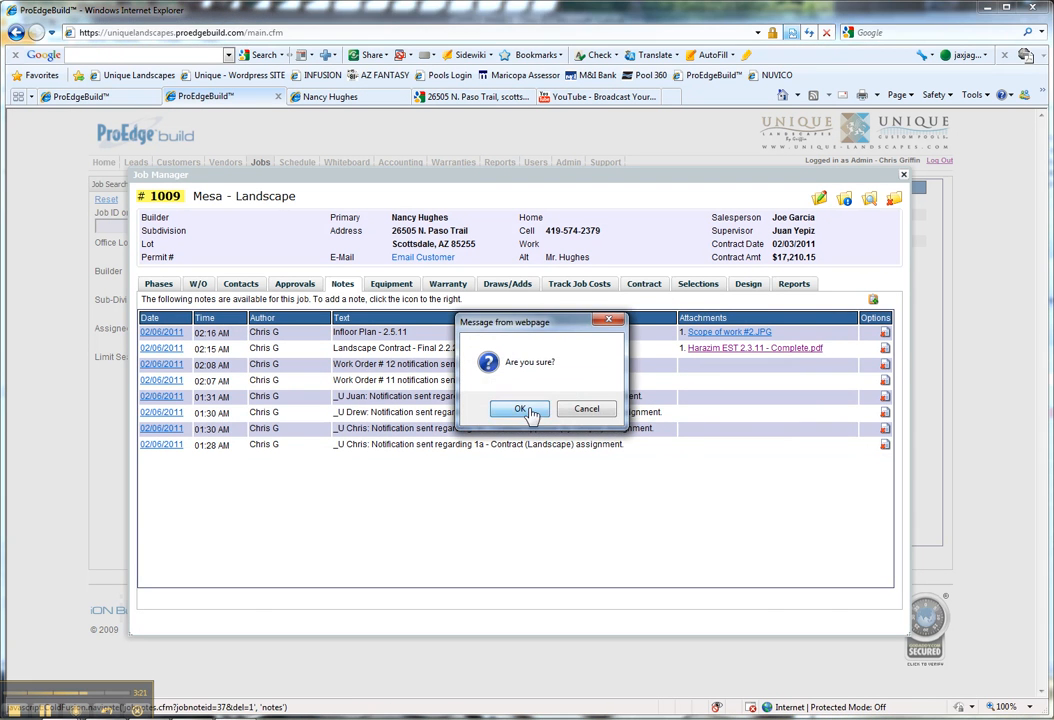
left_click(519, 408)
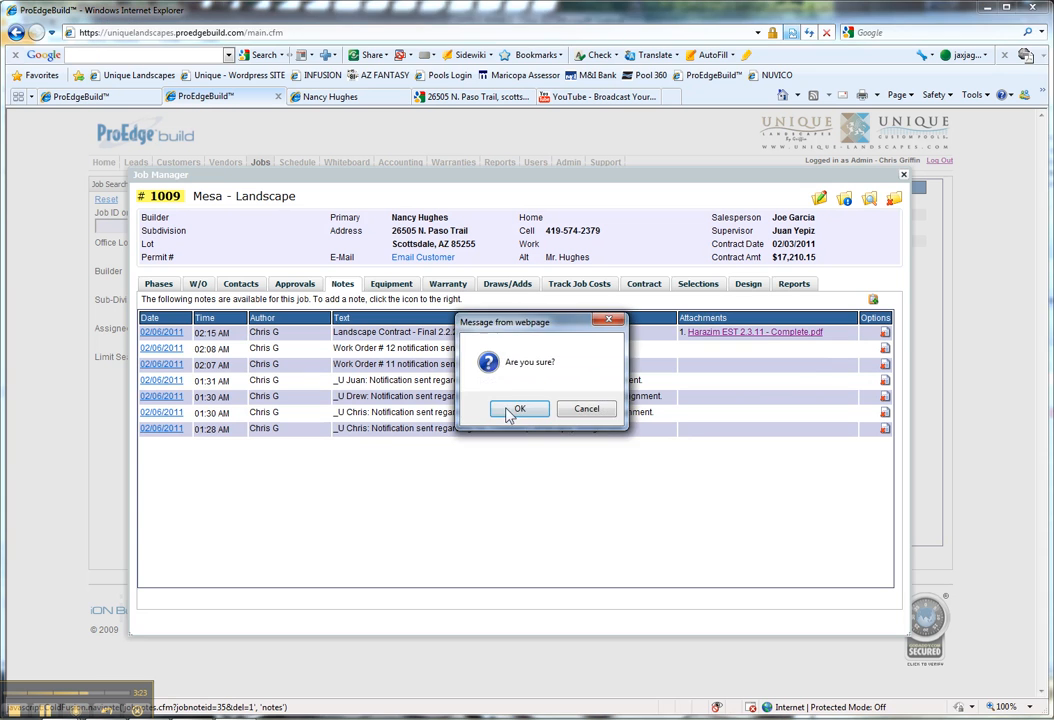
left_click(519, 408)
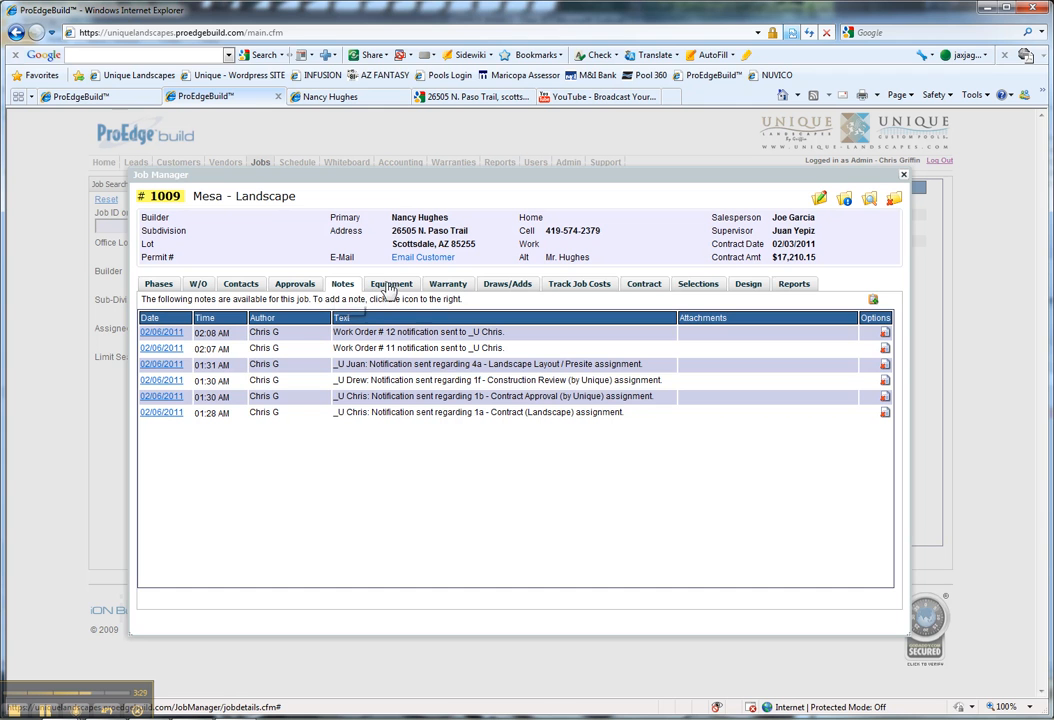
mouse_move(391, 283)
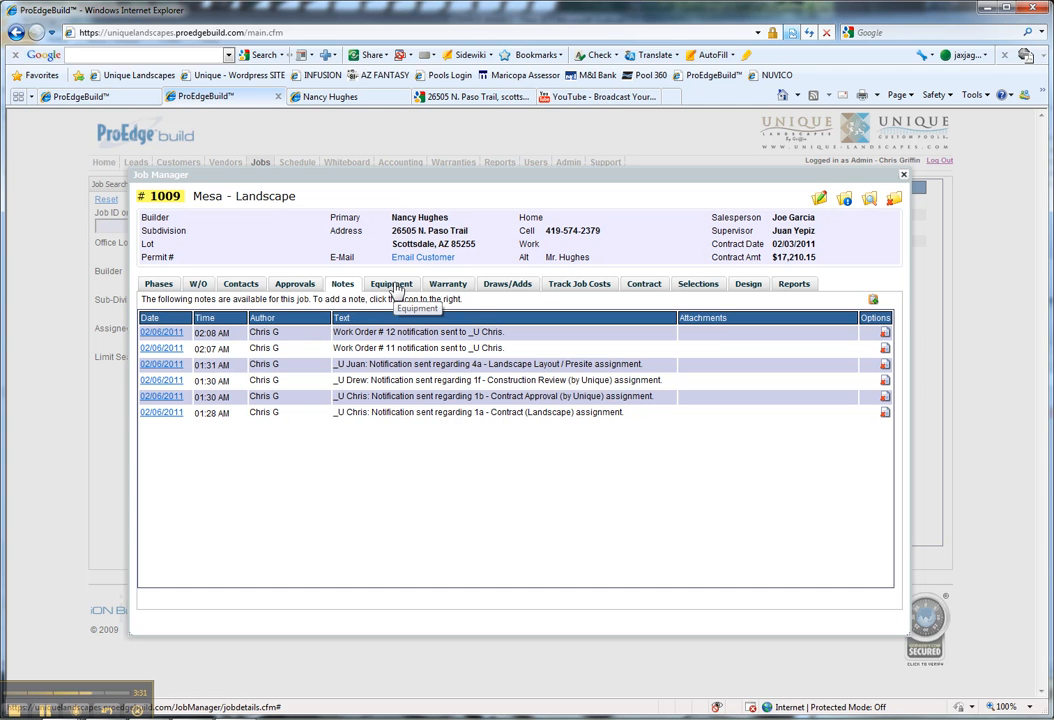
- On the Equipment tab, open Add Job Equipment and scroll through the equipment class list
left_click(391, 283)
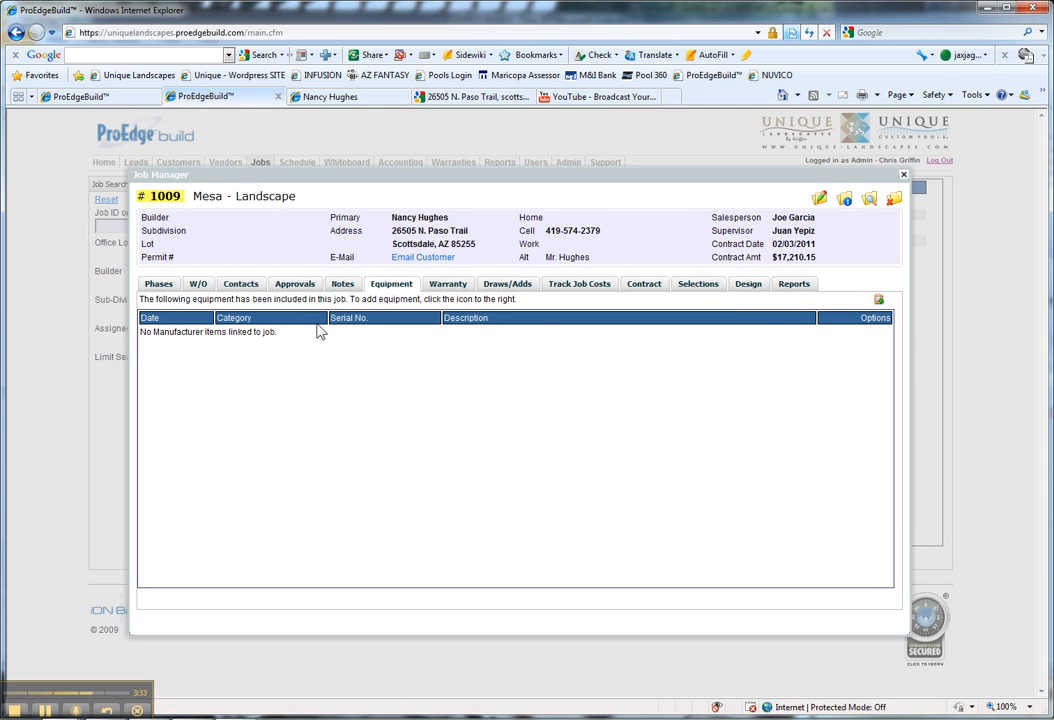
mouse_move(874, 310)
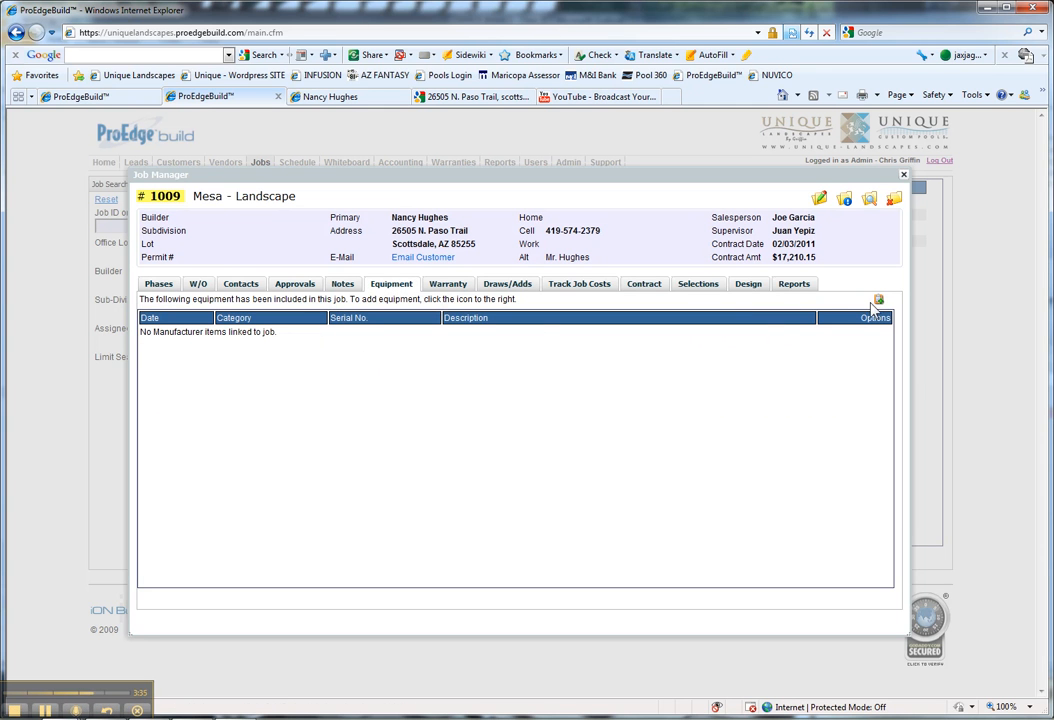
mouse_move(878, 302)
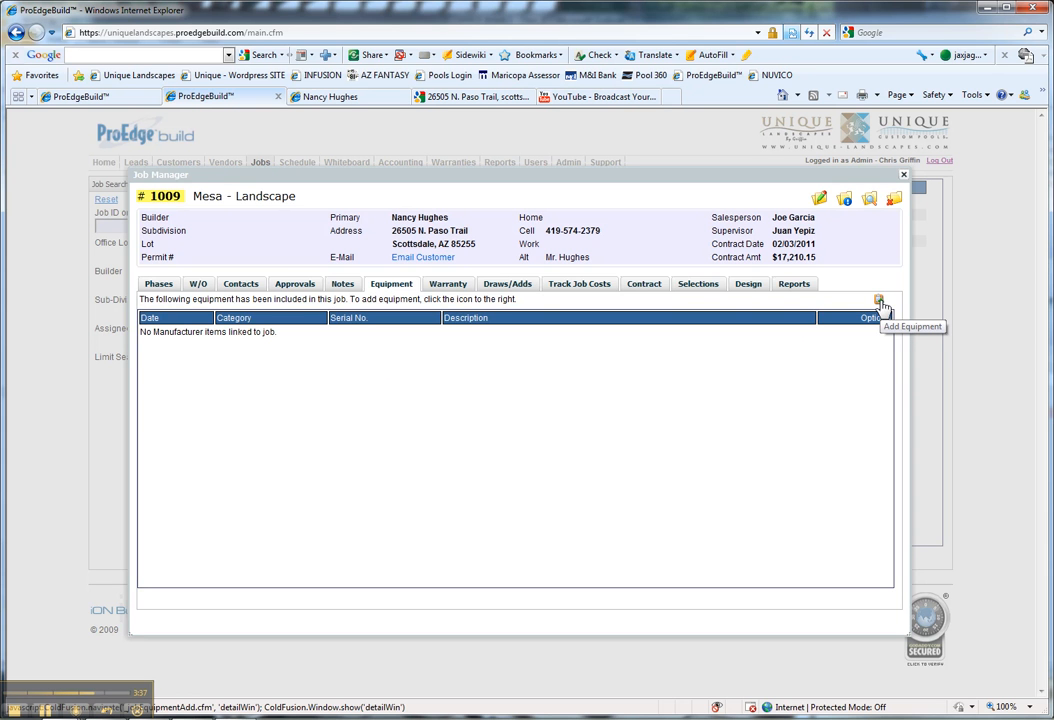
left_click(879, 300)
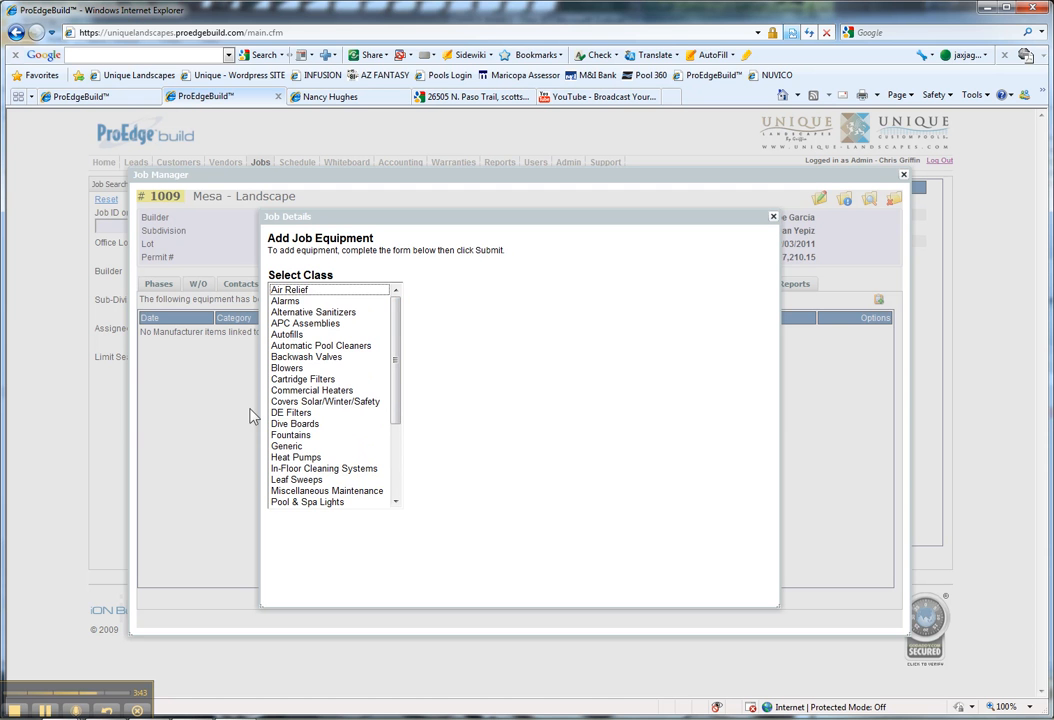
scroll("down", 3)
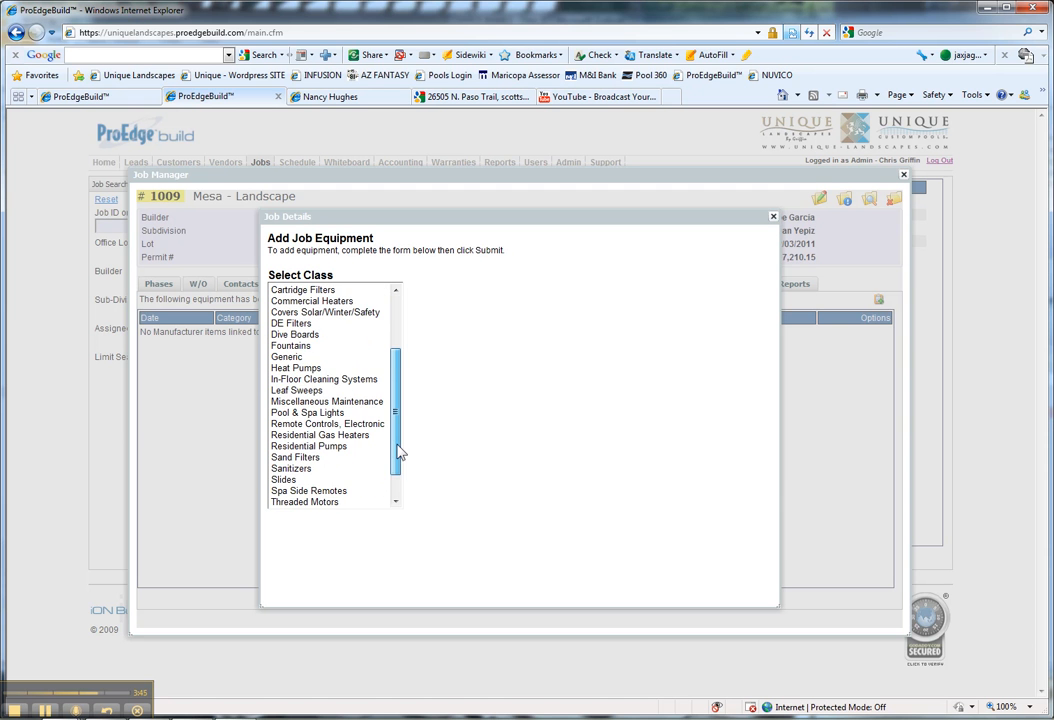
scroll("up", 3)
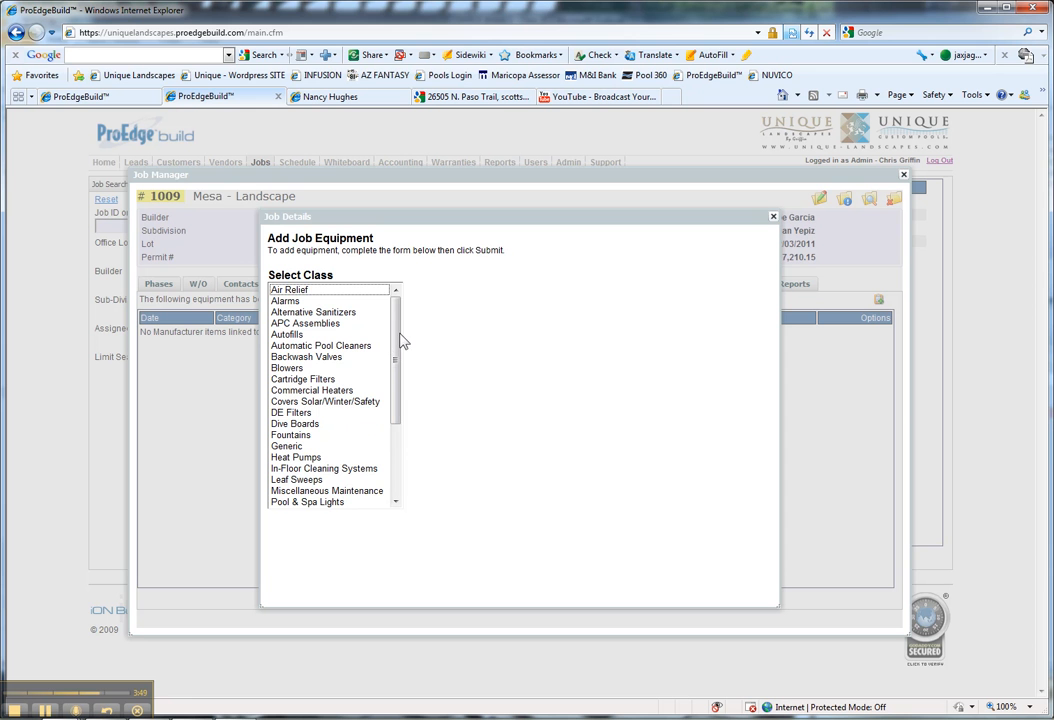
scroll("down", 3)
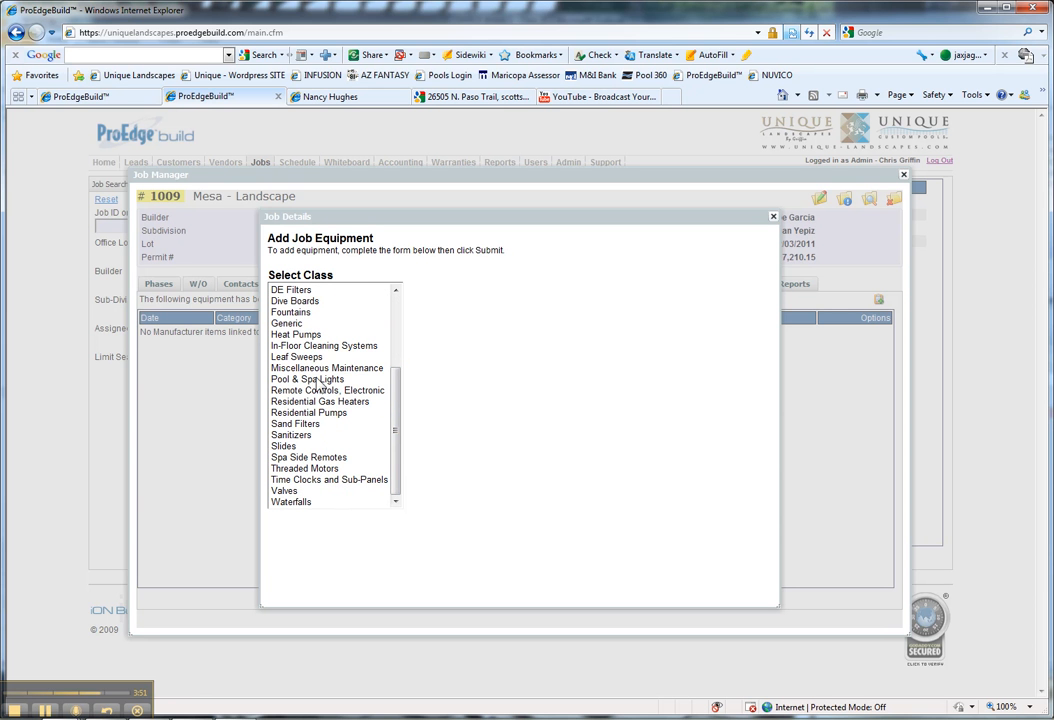
- List Pool & Spa Lights and find item 601002, the Pentair Intellibrite LED Pool Light
left_click(307, 379)
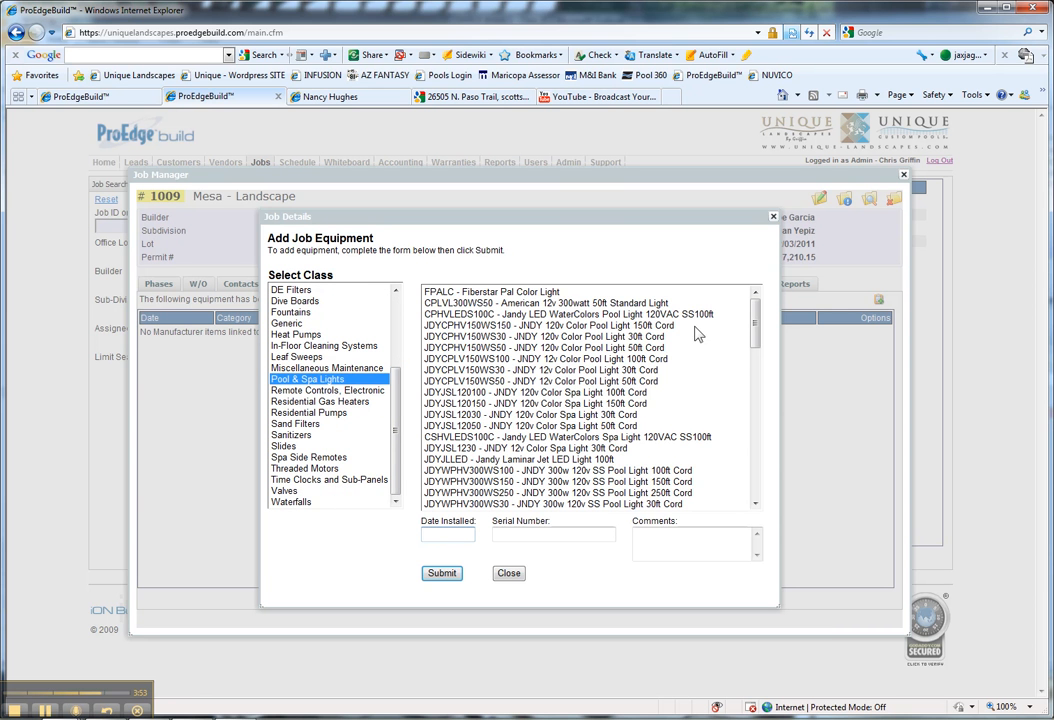
scroll("down", 3)
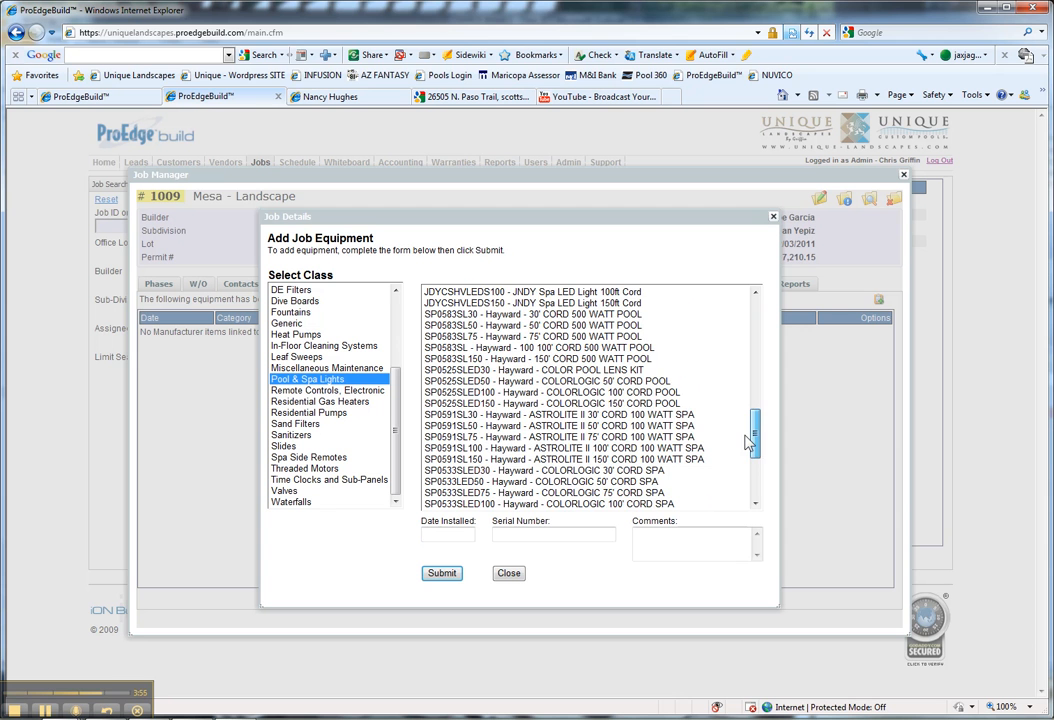
scroll("down", 3)
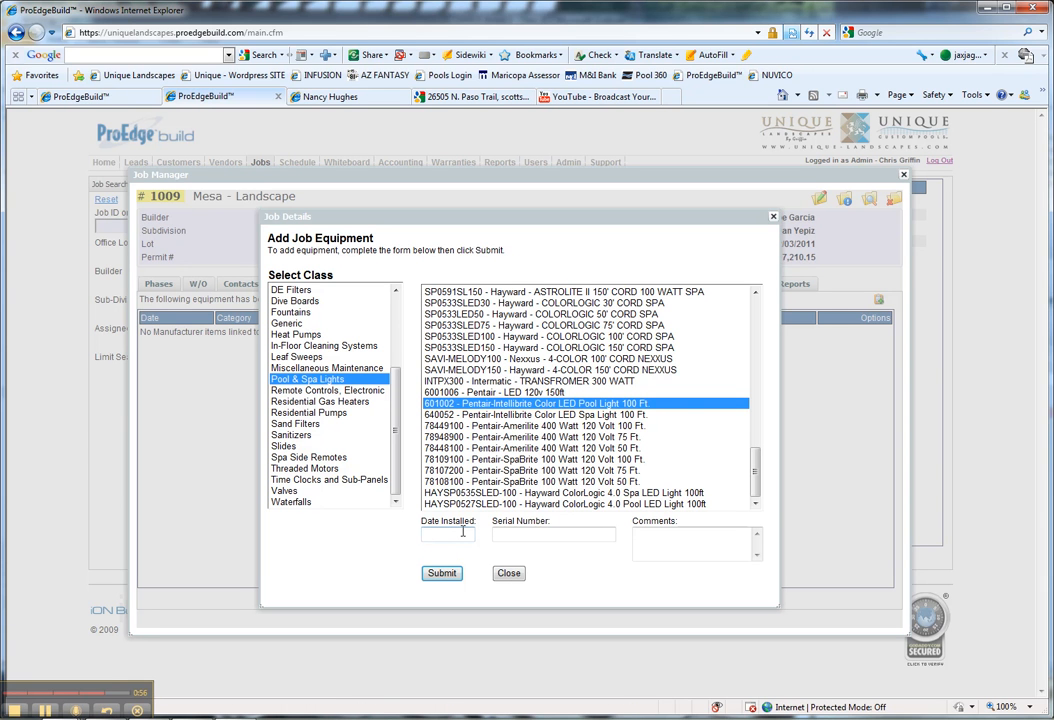
- Save the pool light with install date 02/15/2011, serial, and a no-warranty comment
type("21")
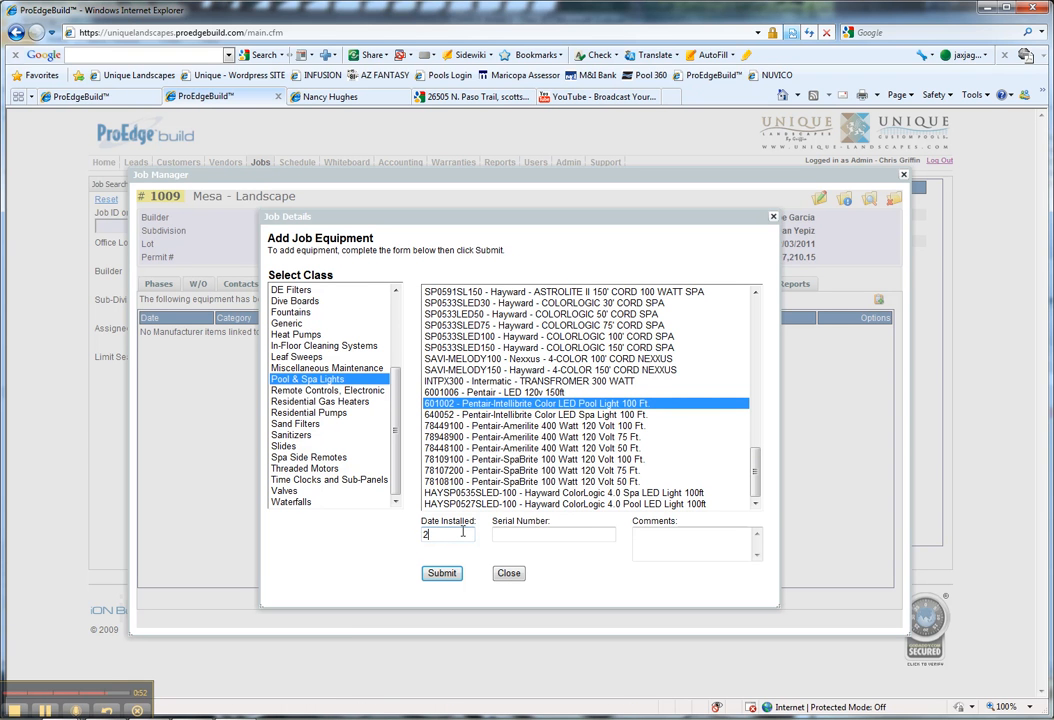
type("02/15/2011")
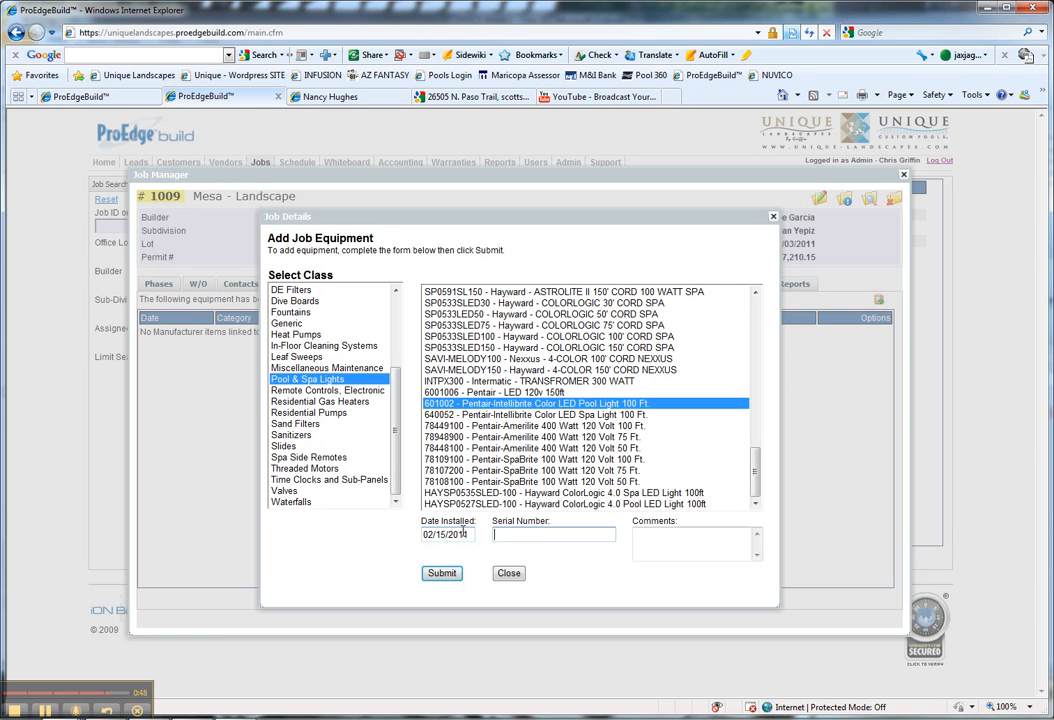
type("SERIAL NUMBER")
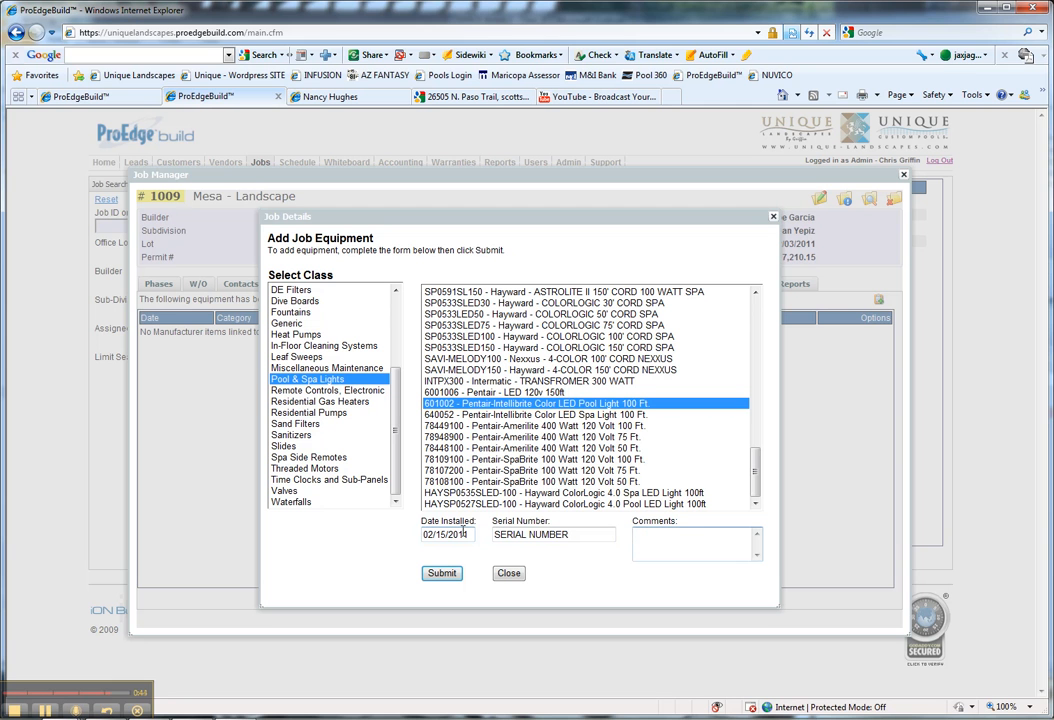
type("This")
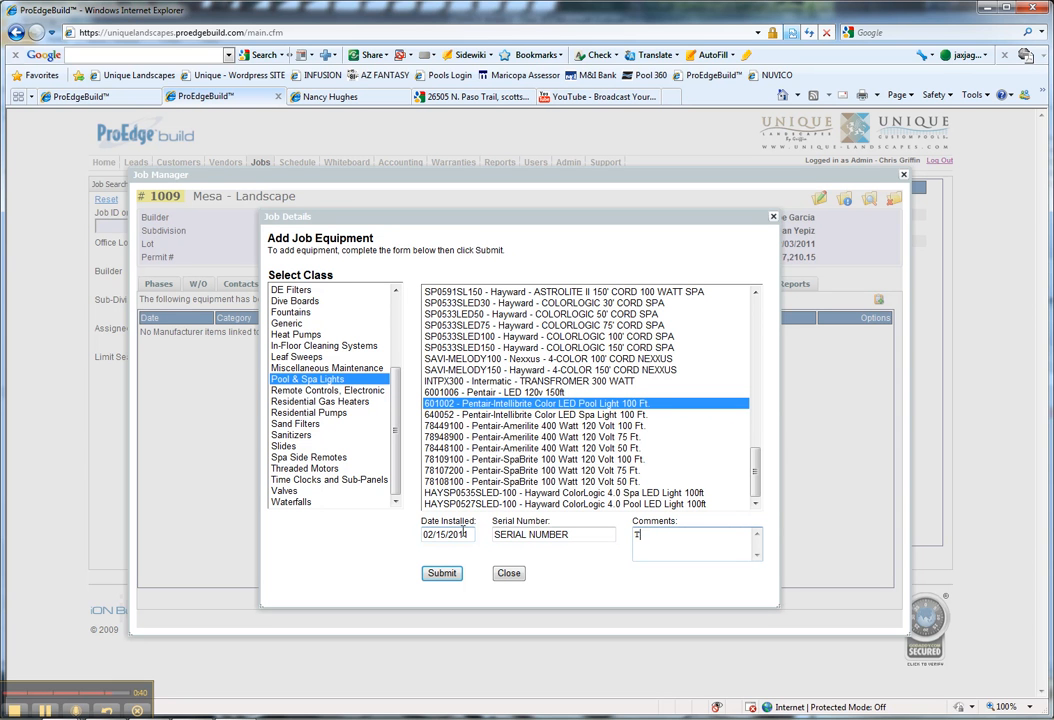
type("This has no warranty because it")
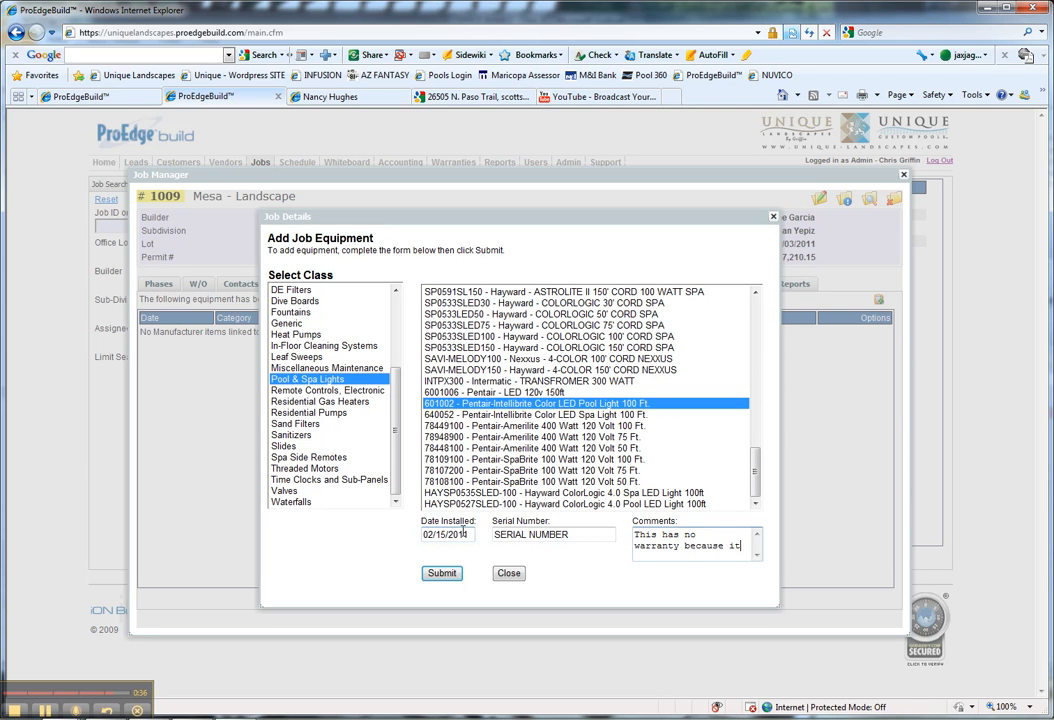
type("was provided by Client")
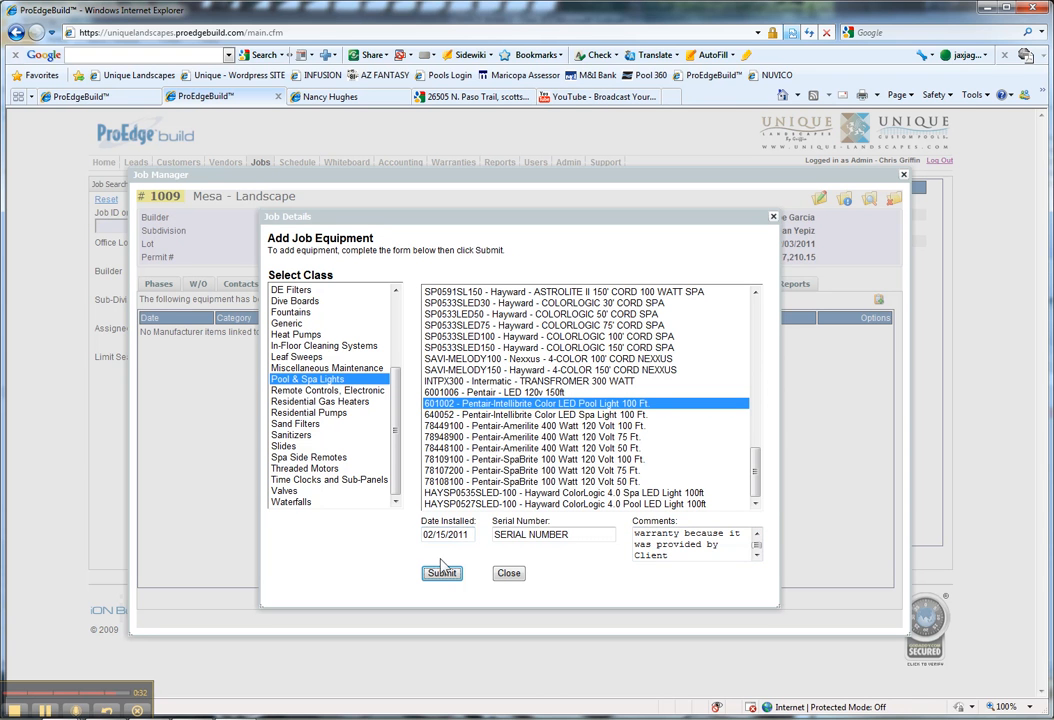
left_click(441, 572)
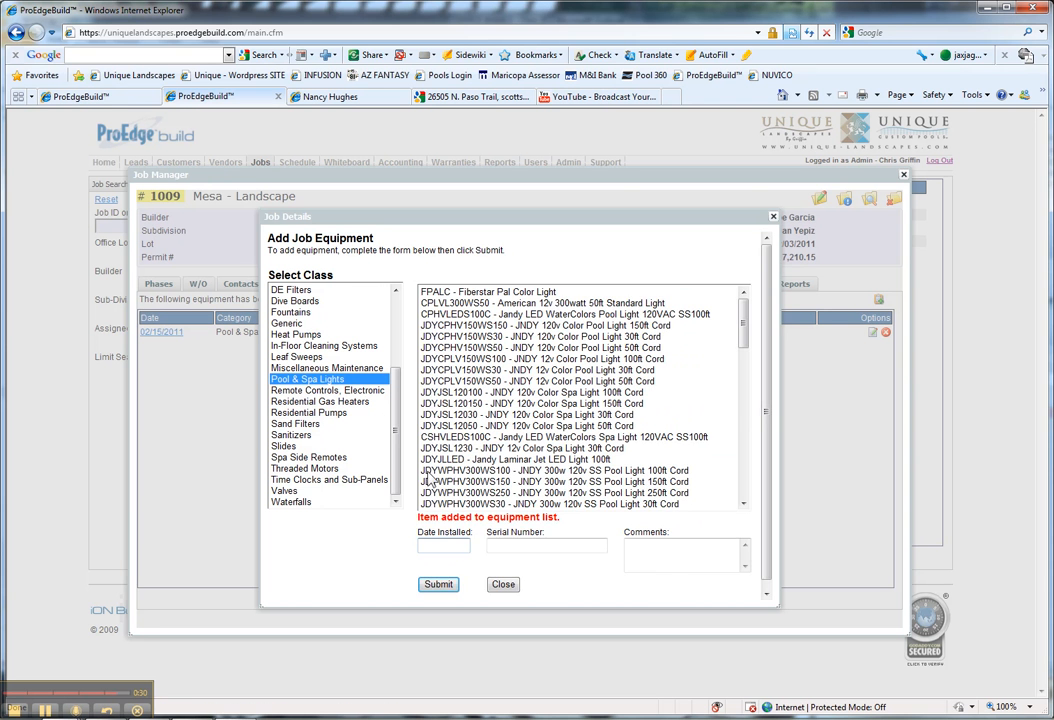
- Save Remote Controls, Electronic item 520705 dated 02/16/2011, then close the equipment form
left_click(329, 390)
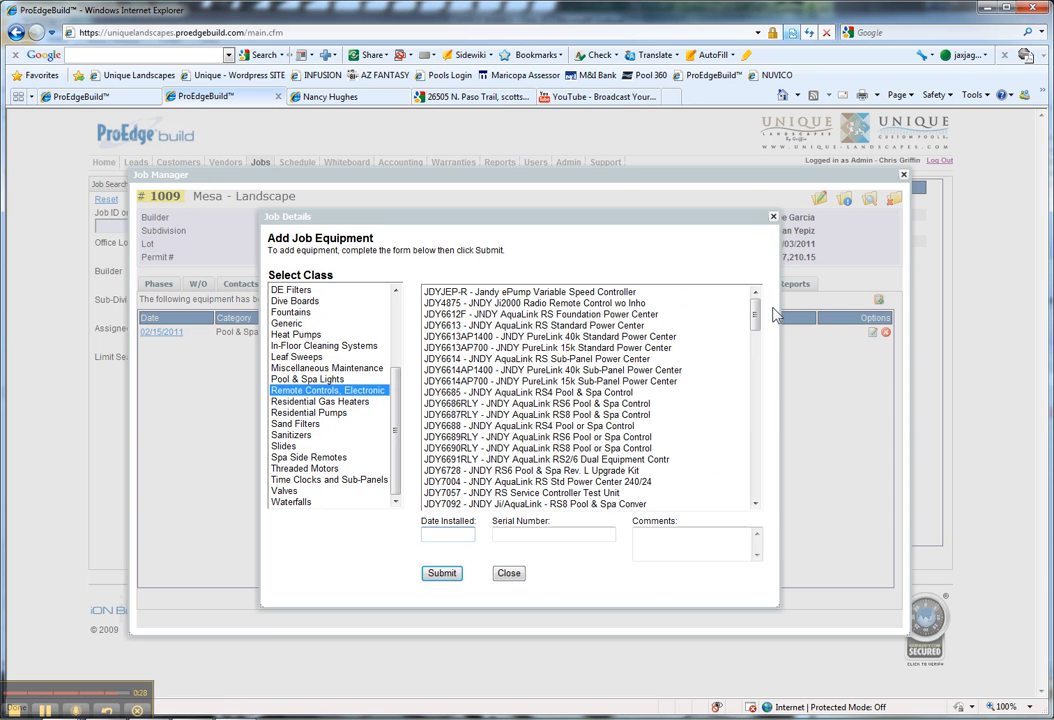
scroll("down", 3)
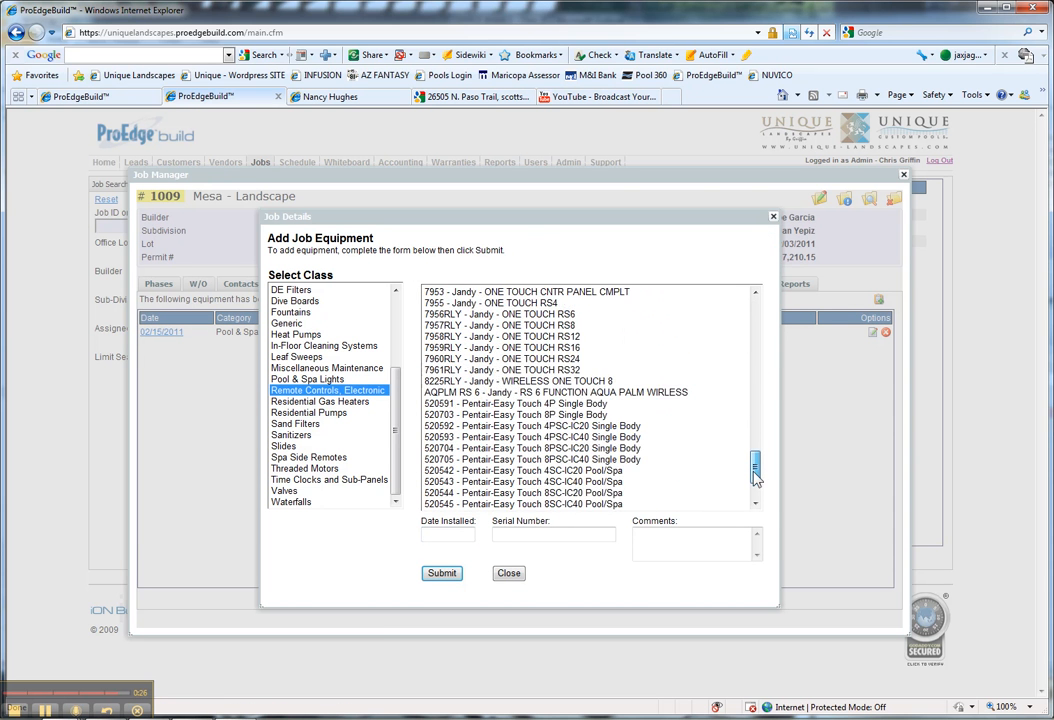
scroll("down", 3)
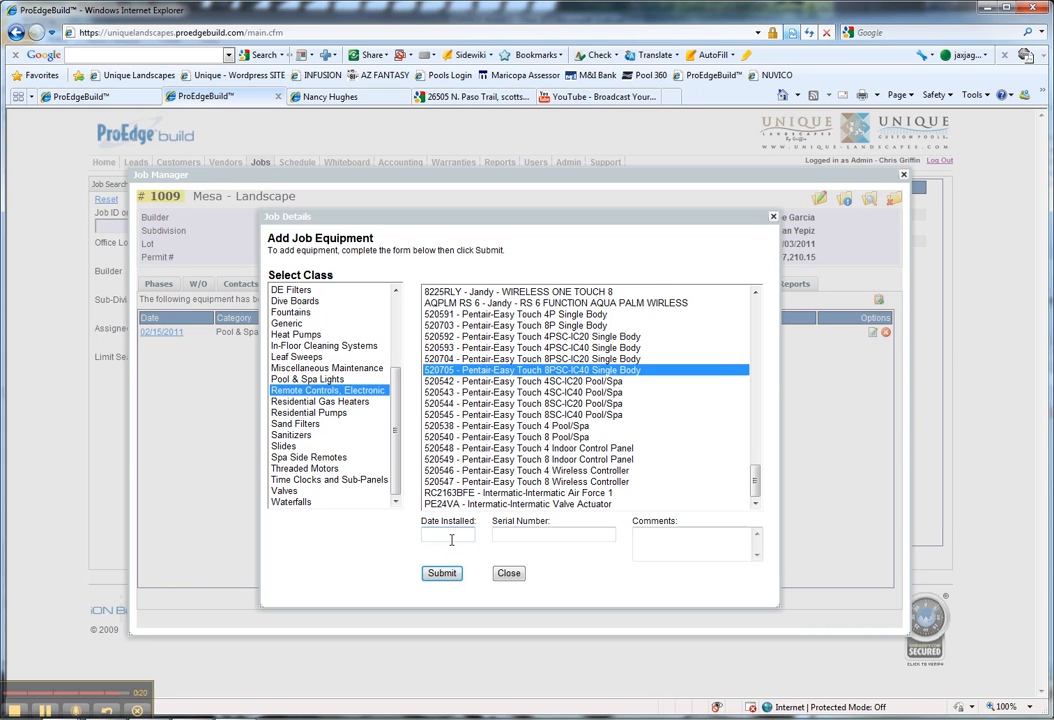
type("02")
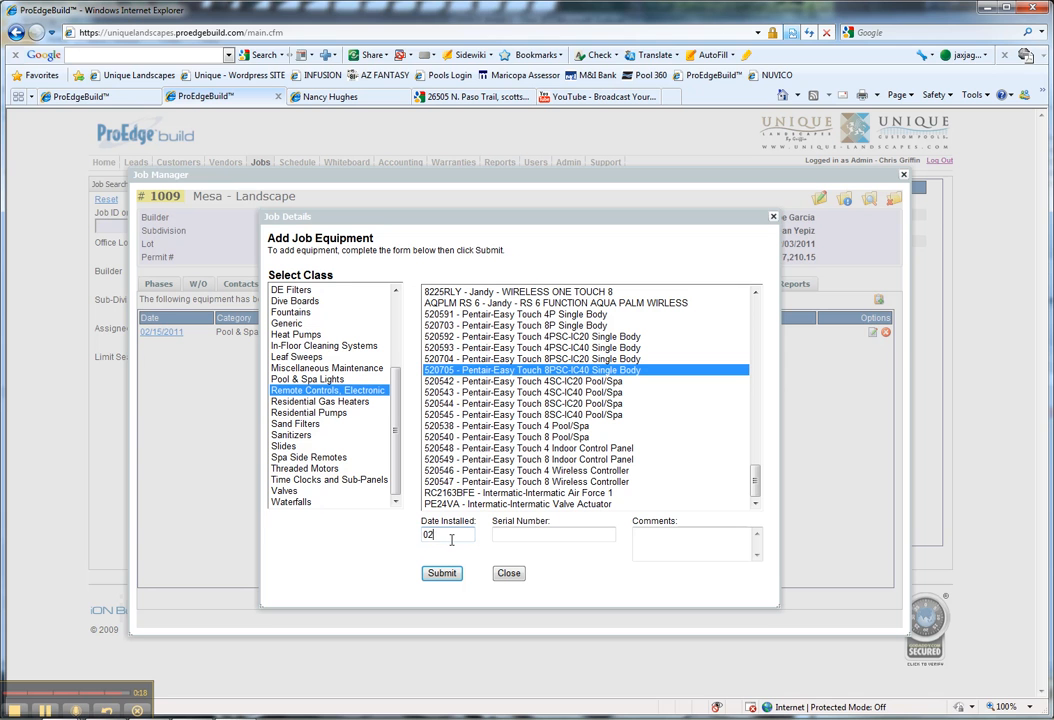
type("/16/2011")
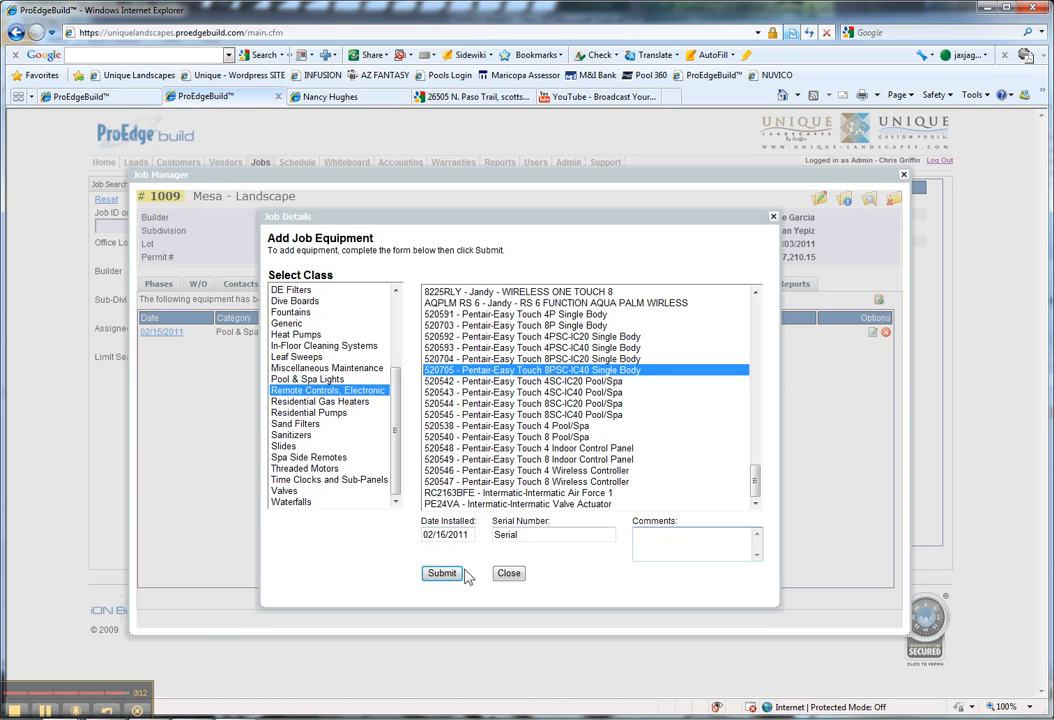
left_click(441, 573)
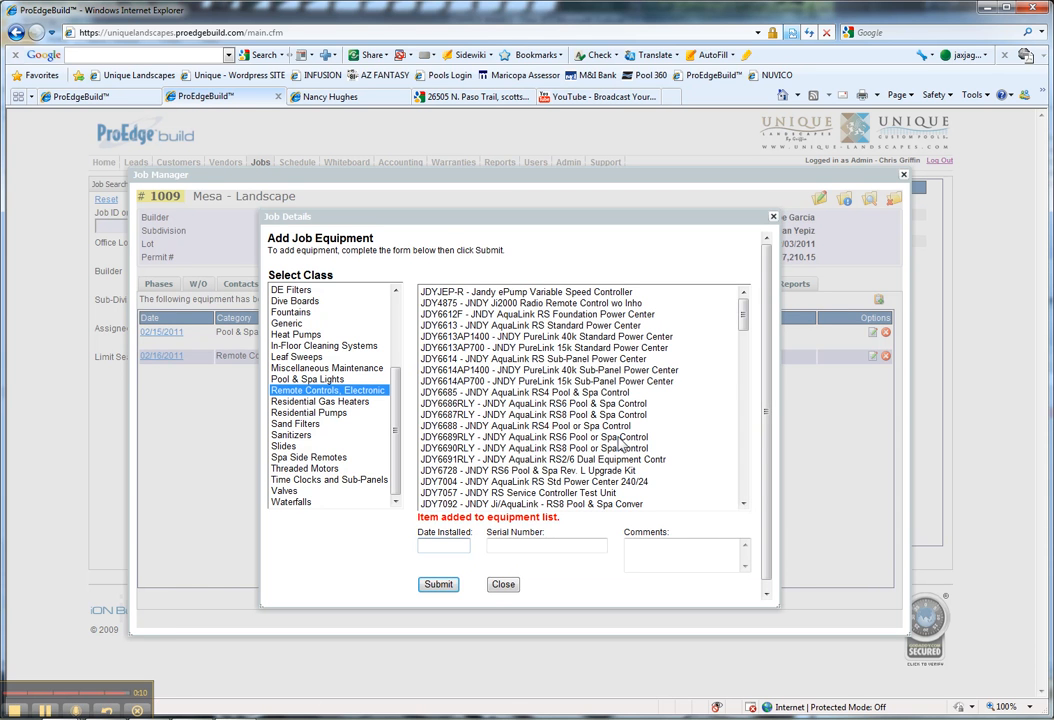
left_click(503, 584)
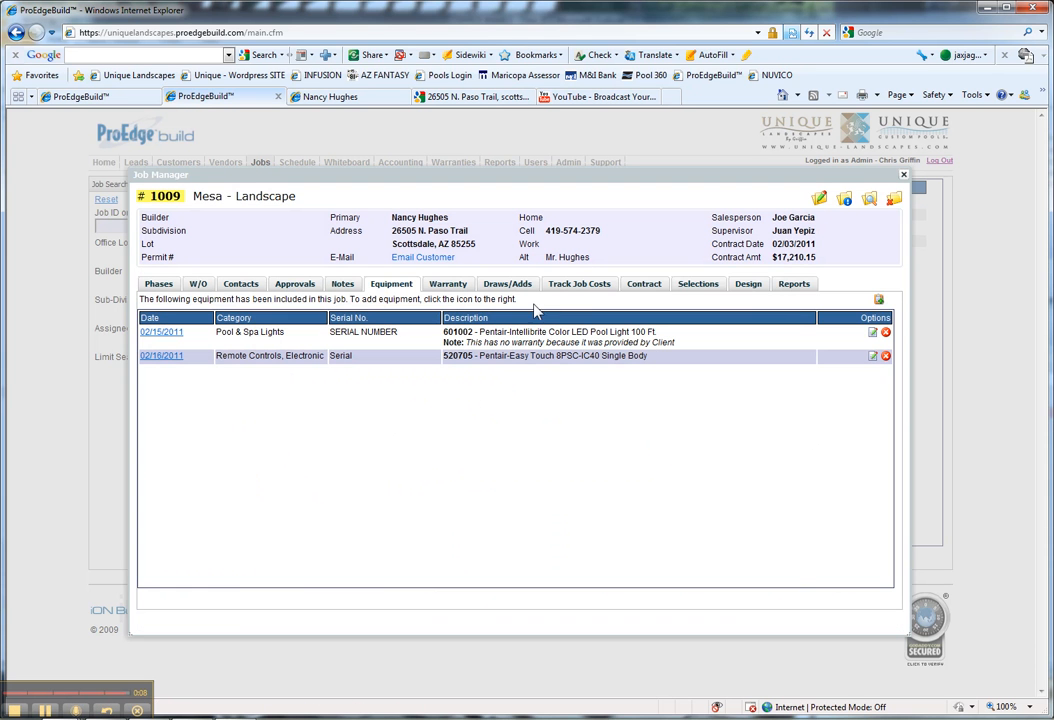